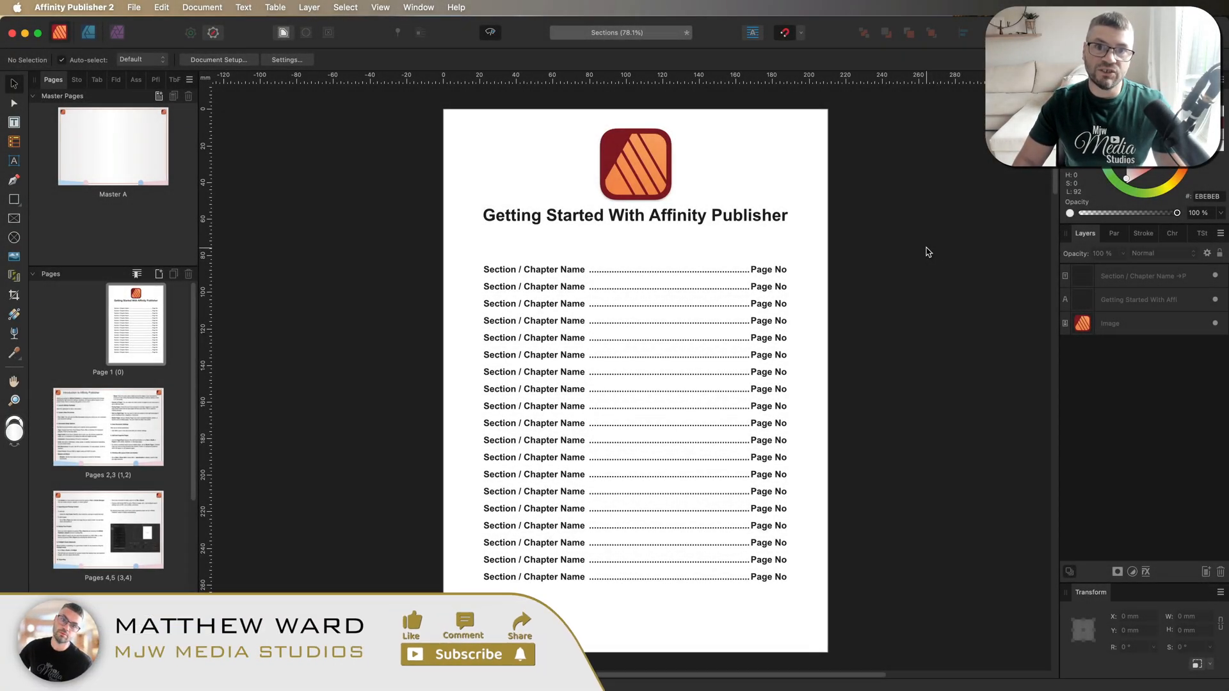
Scroll through the chapter spreads and back to the Introduction to Affinity Publisher spread
{"action": "scroll", "scroll_direction": "down", "scroll_amount": 3}
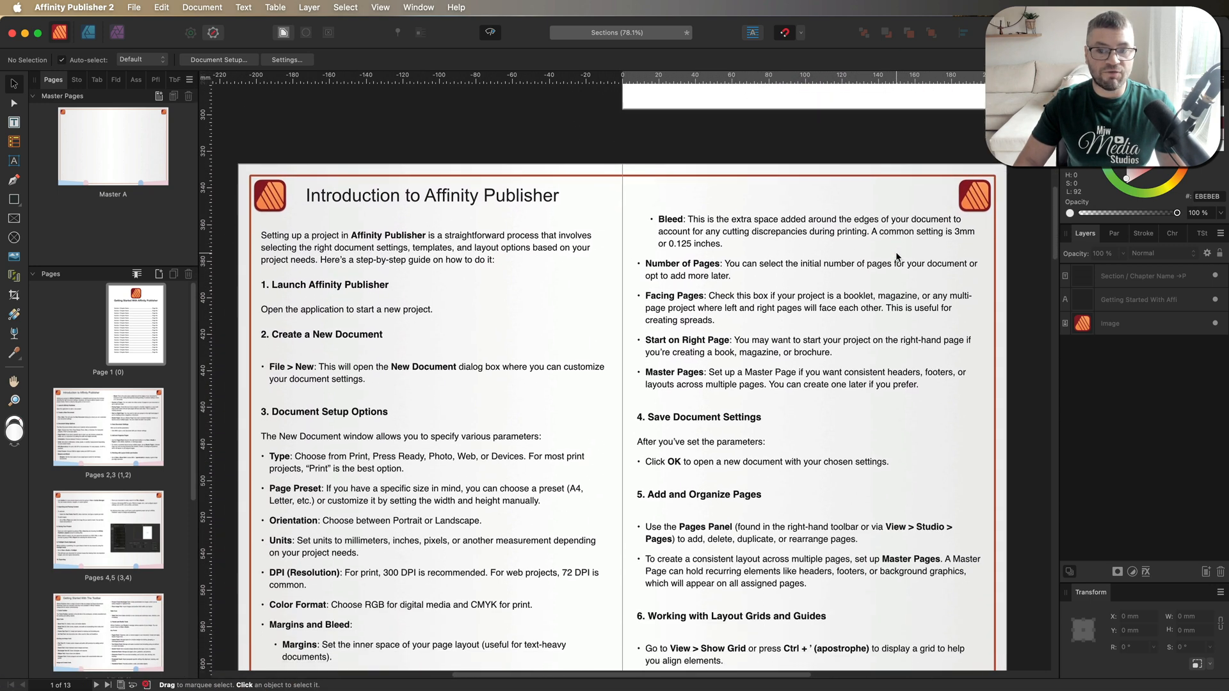
{"action": "scroll", "scroll_direction": "down", "scroll_amount": 3}
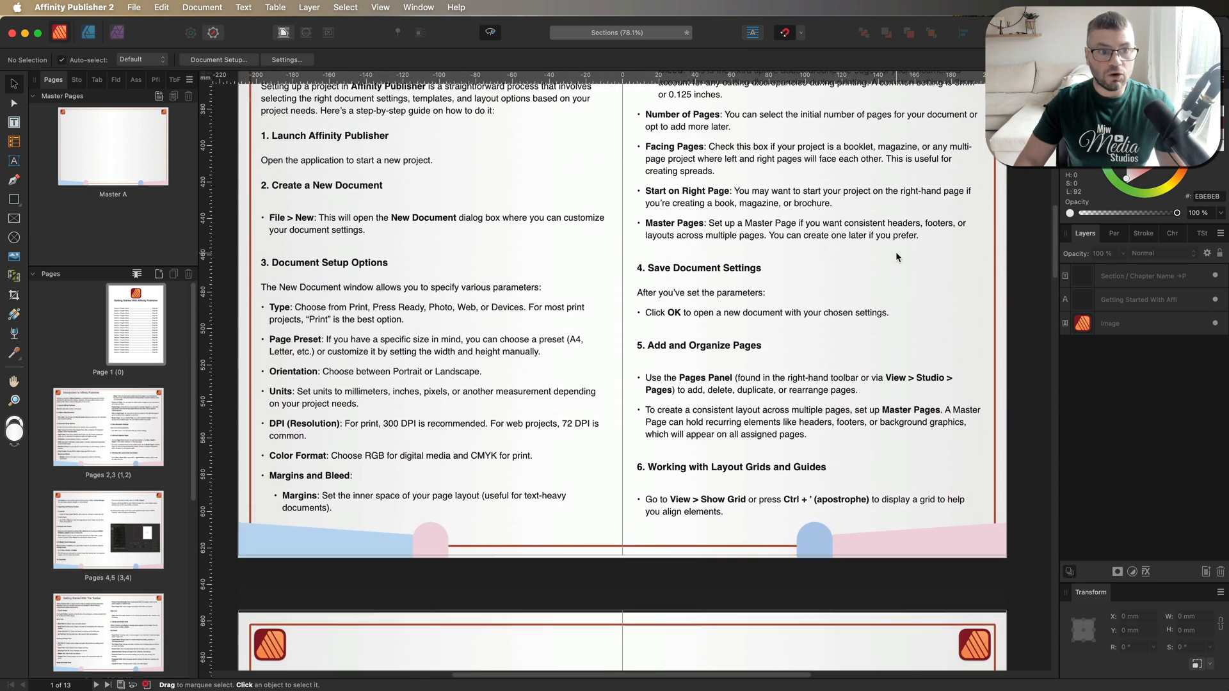
{"action": "scroll", "scroll_direction": "down", "scroll_amount": 3}
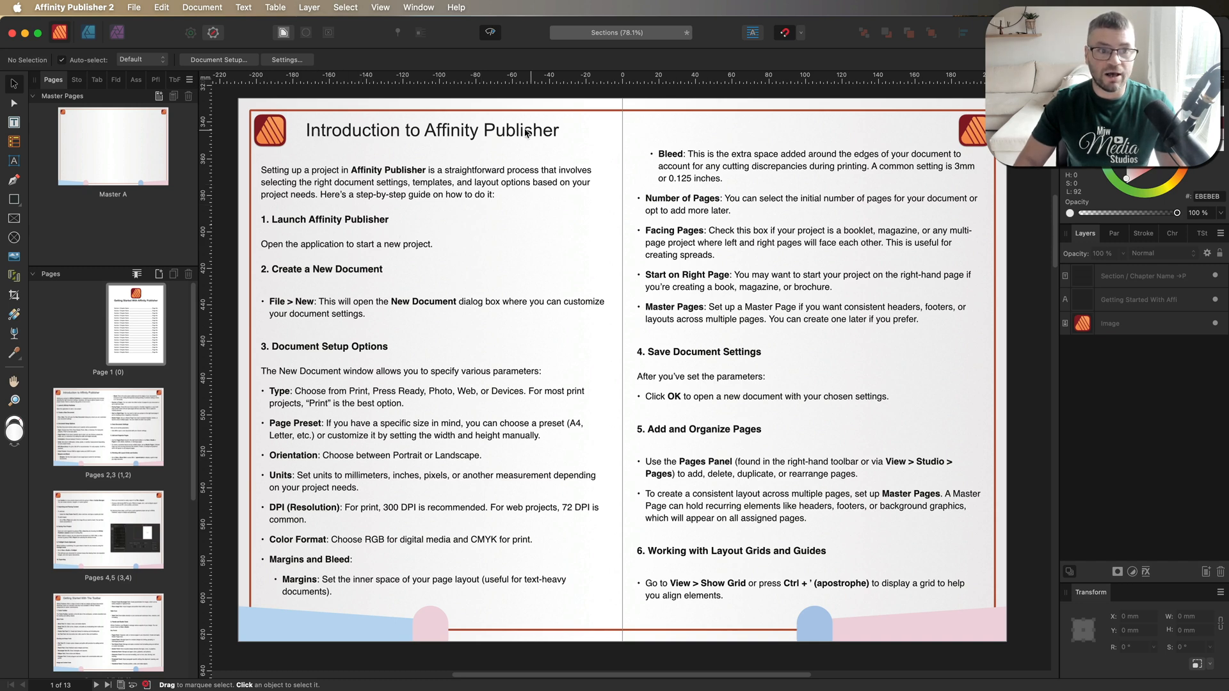
{"action": "mouse_move", "coordinate": [299, 630]}
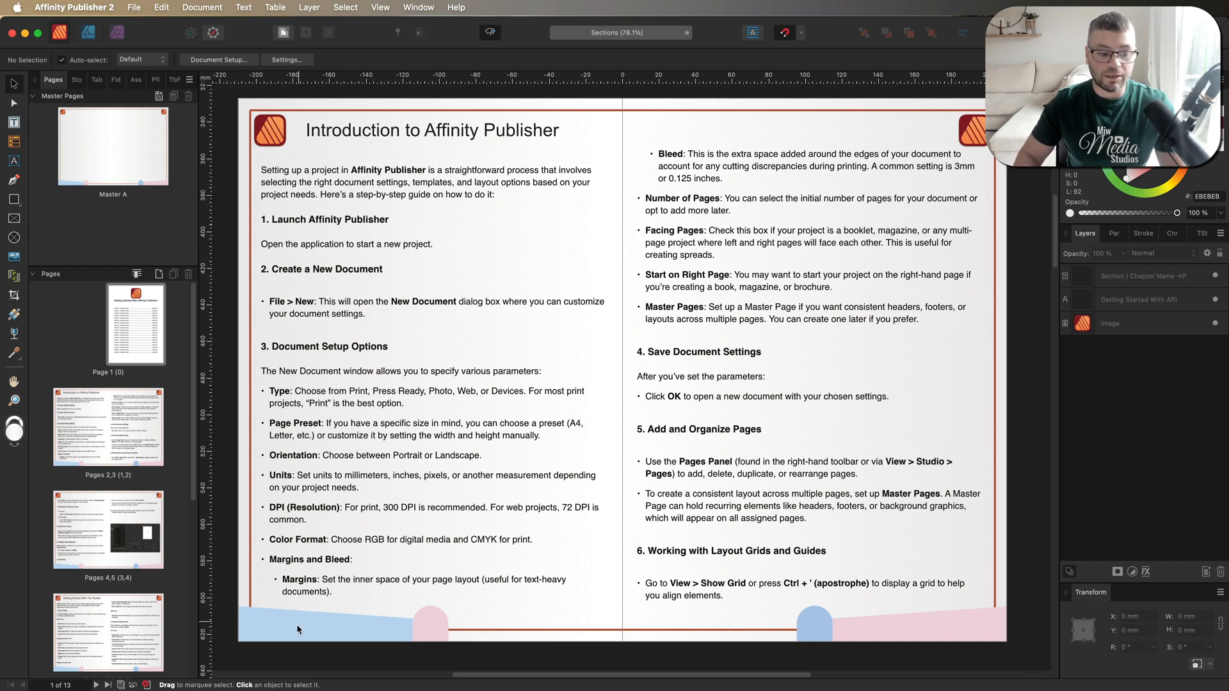
{"action": "scroll", "scroll_direction": "down", "scroll_amount": 3}
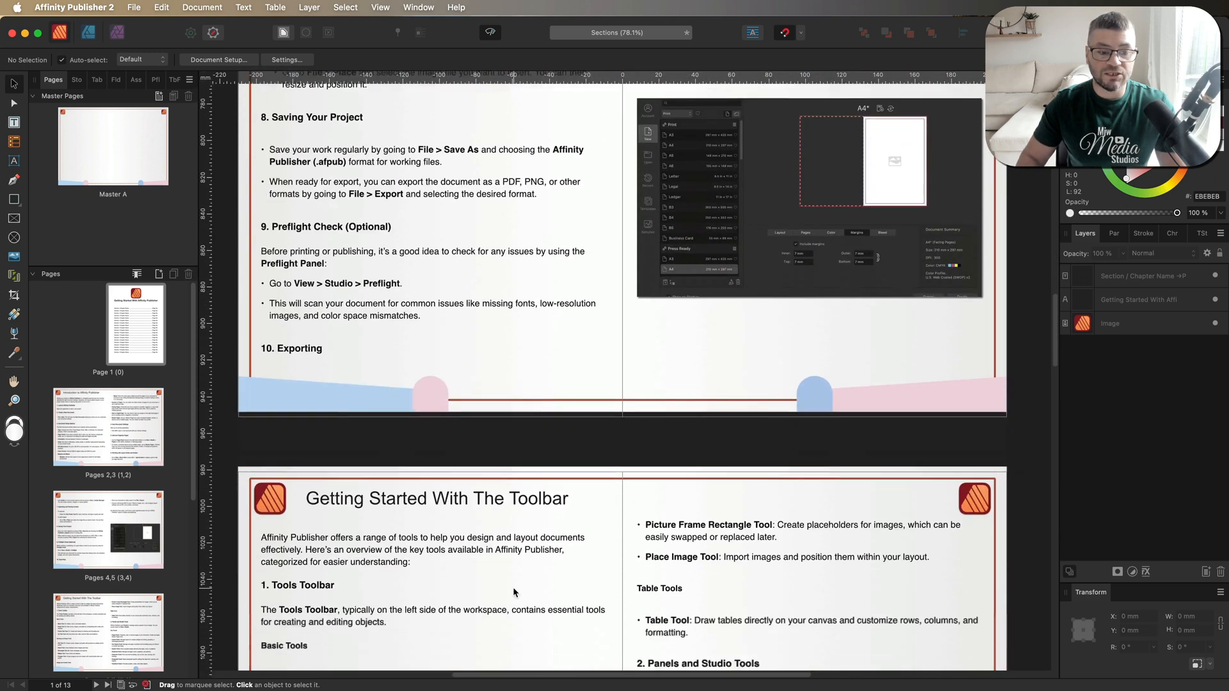
{"action": "scroll", "scroll_direction": "down", "scroll_amount": 3}
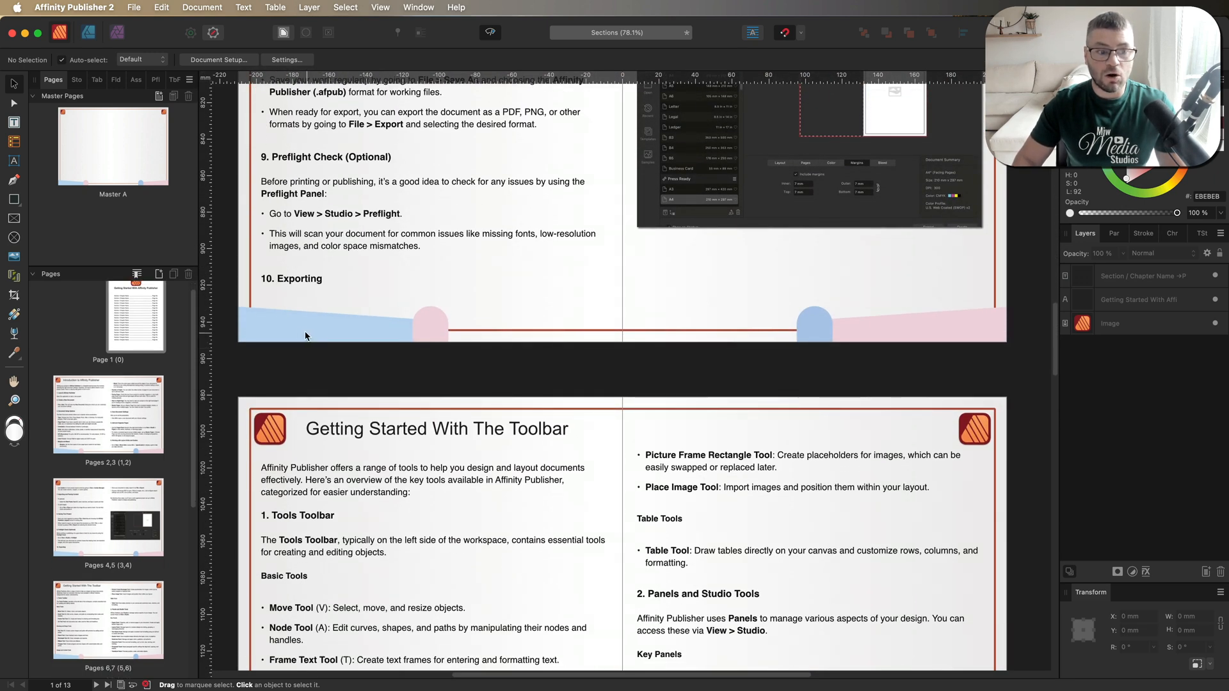
{"action": "mouse_move", "coordinate": [377, 337]}
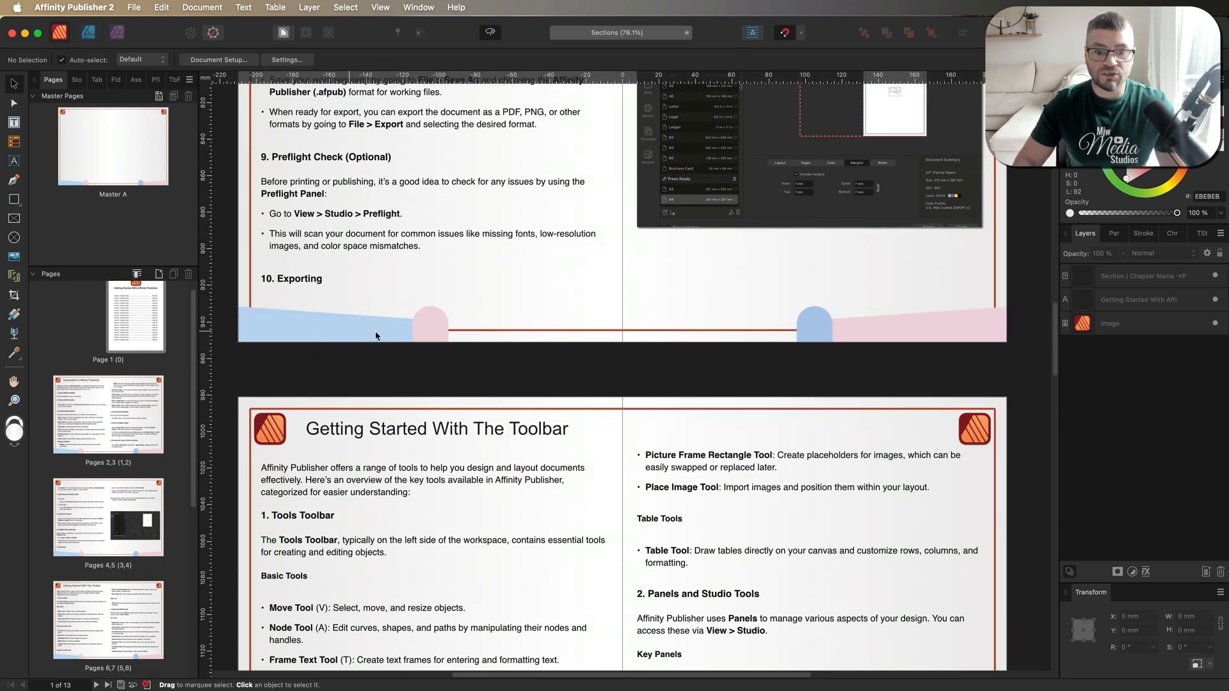
{"action": "mouse_move", "coordinate": [852, 331]}
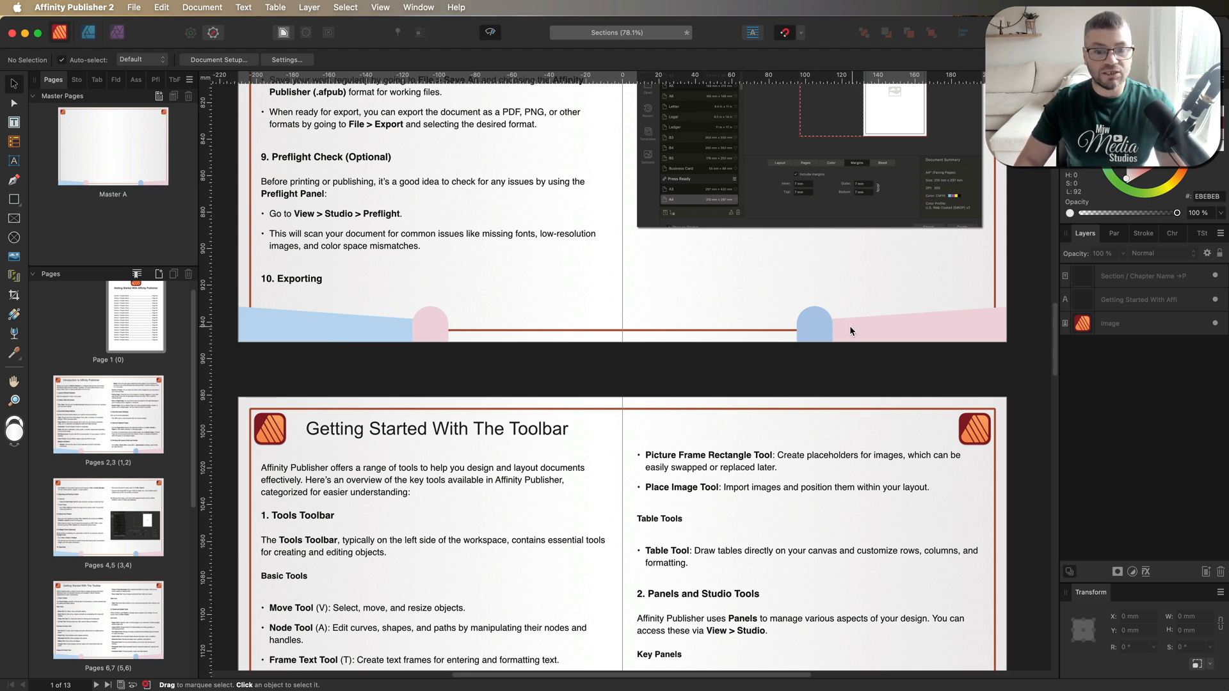
{"action": "scroll", "scroll_direction": "down", "scroll_amount": 3}
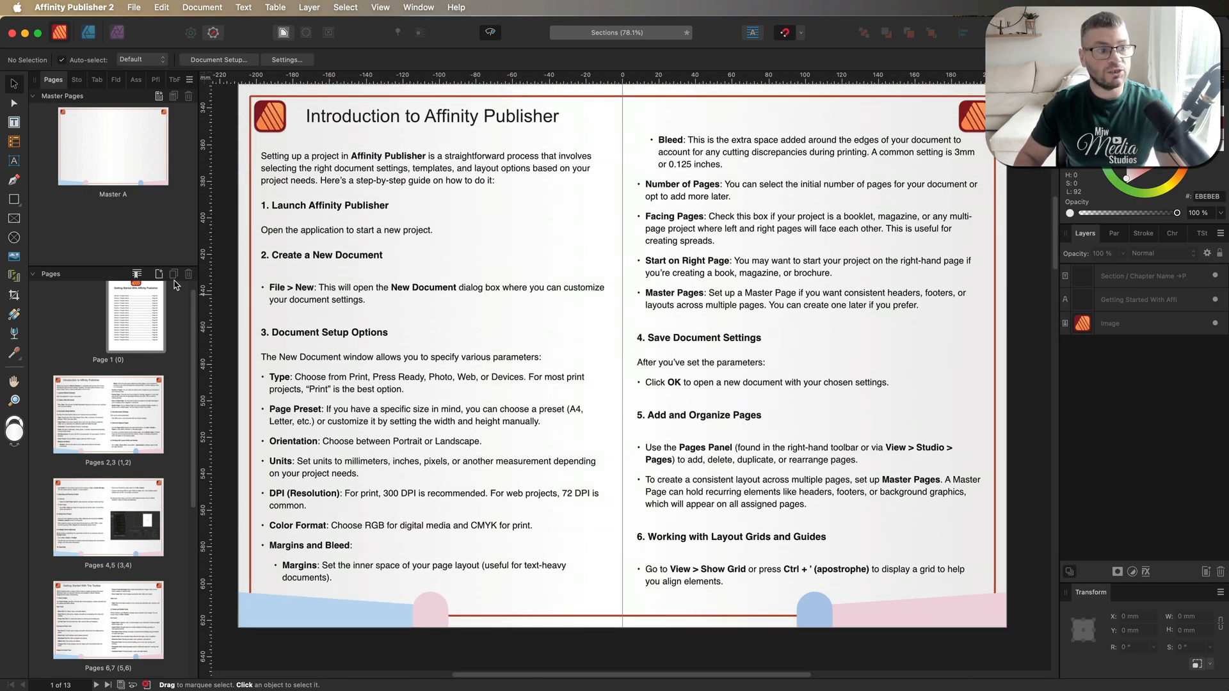
Bring up Master A from the Pages panel for editing
{"action": "double_click", "coordinate": [113, 145]}
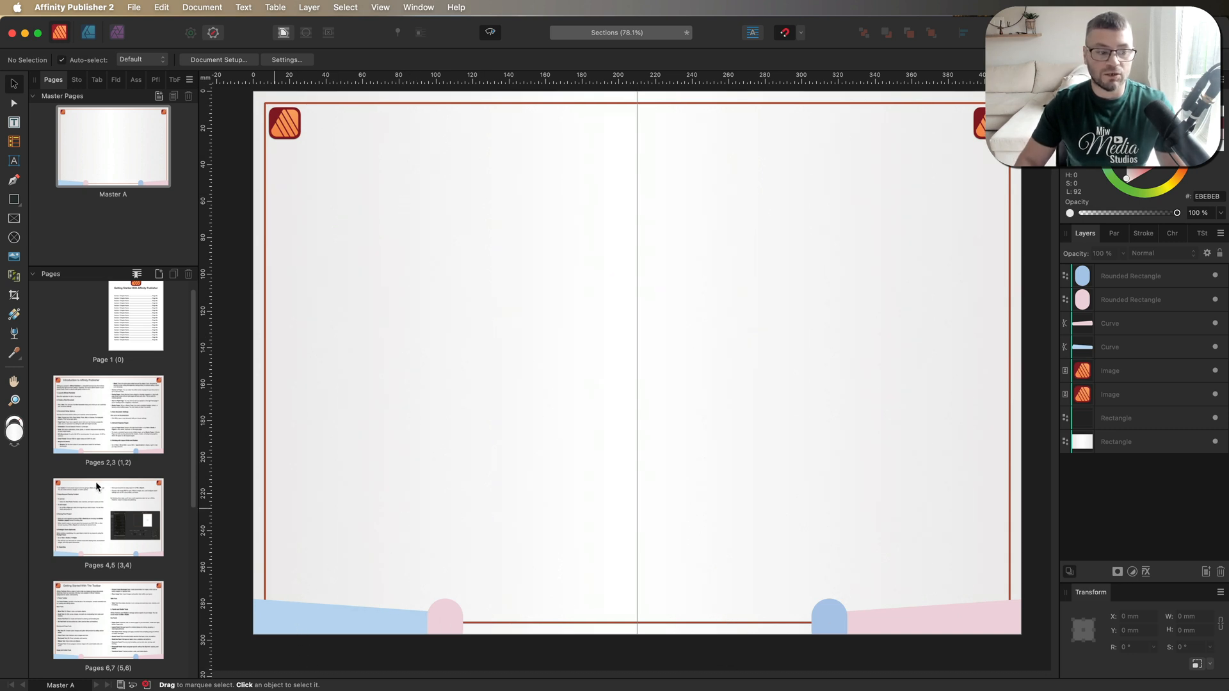
{"action": "mouse_move", "coordinate": [107, 415]}
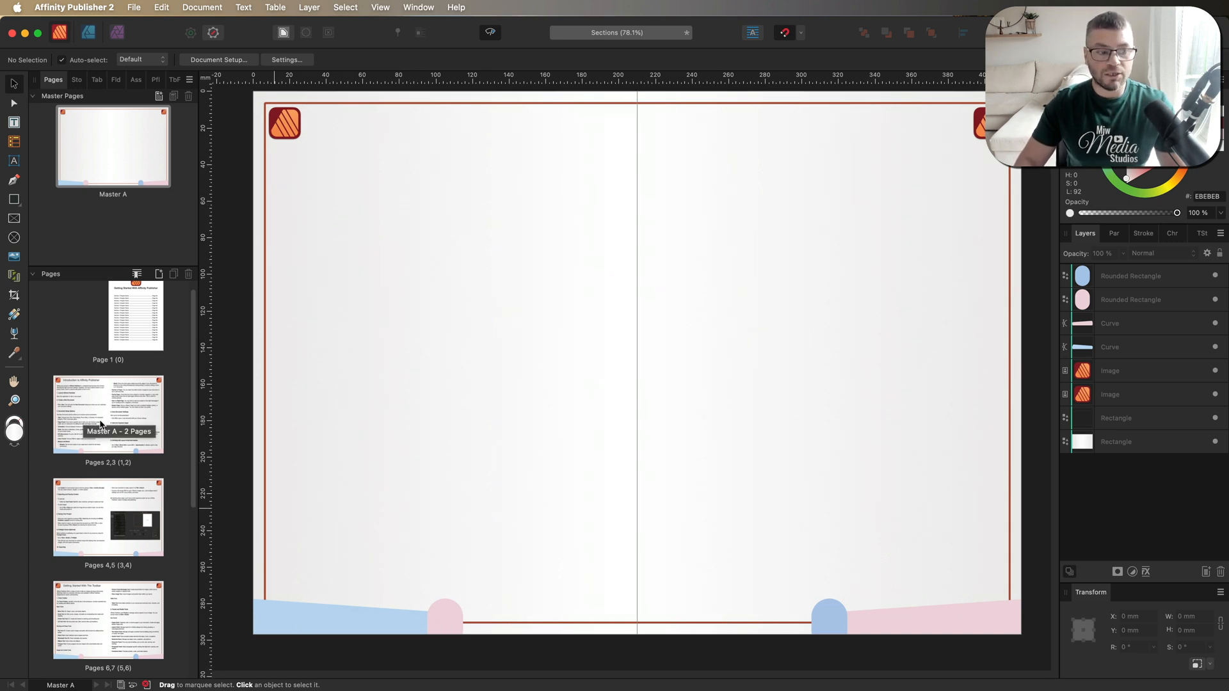
{"action": "mouse_move", "coordinate": [581, 375]}
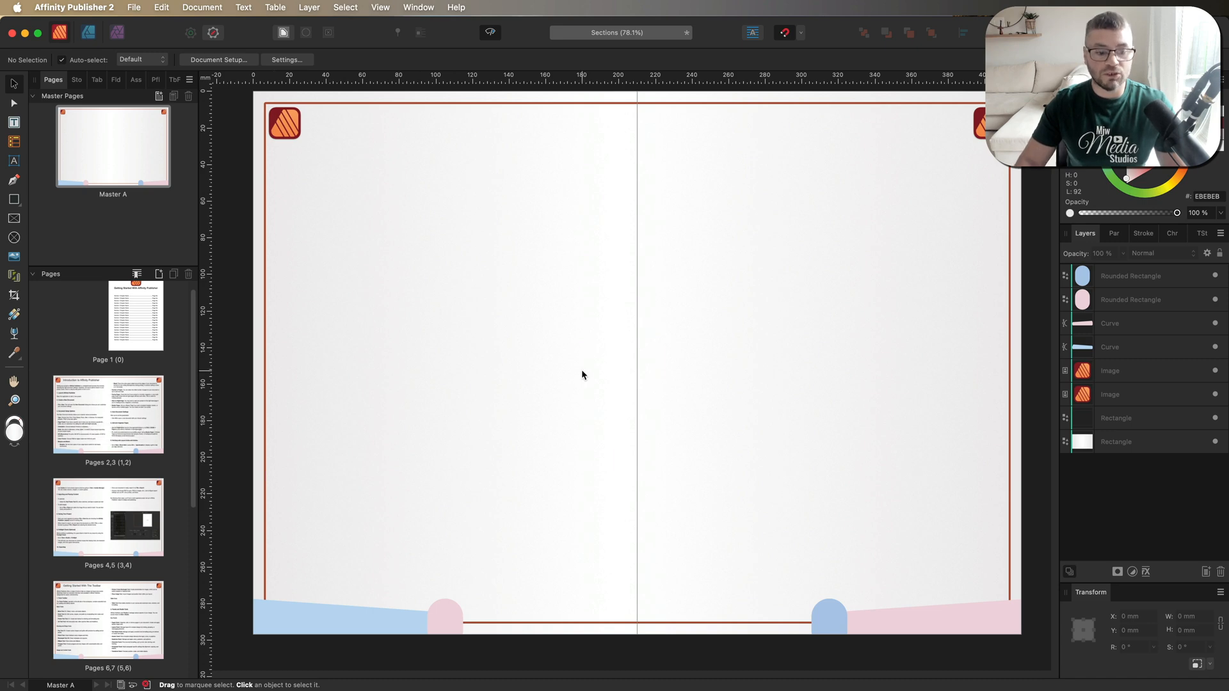
{"action": "mouse_move", "coordinate": [357, 363]}
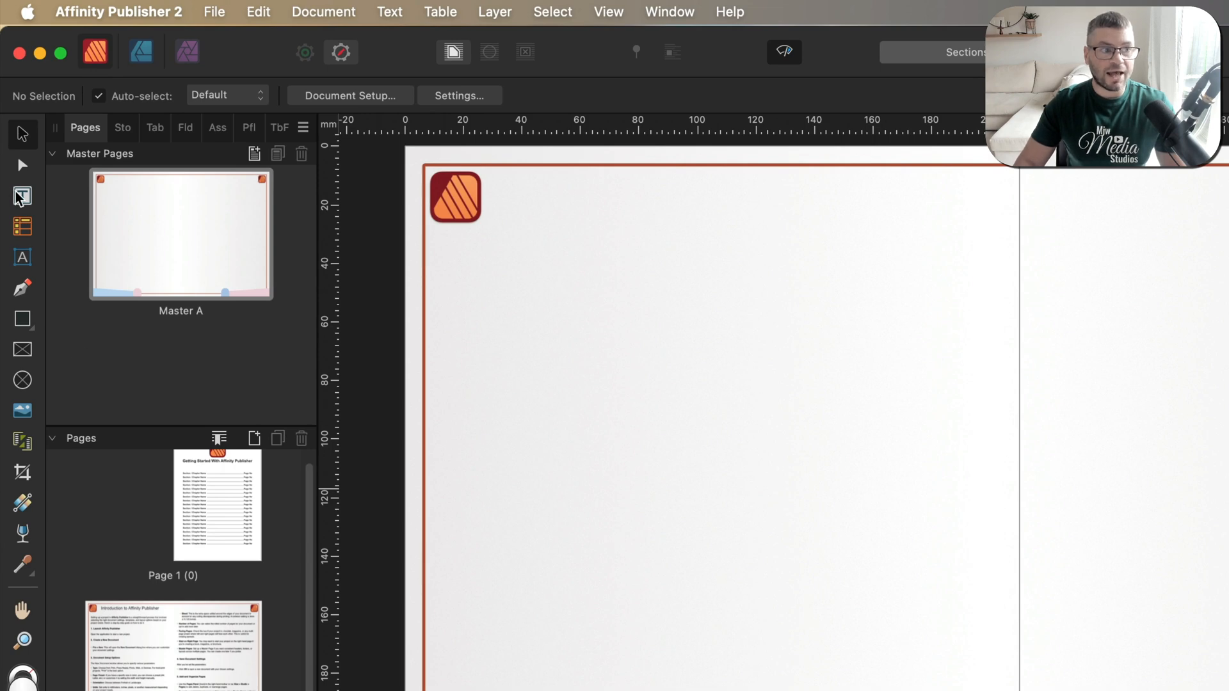
Draw a text frame in Master A's bottom-left footer and insert a Section Name field
{"action": "left_click", "coordinate": [22, 196]}
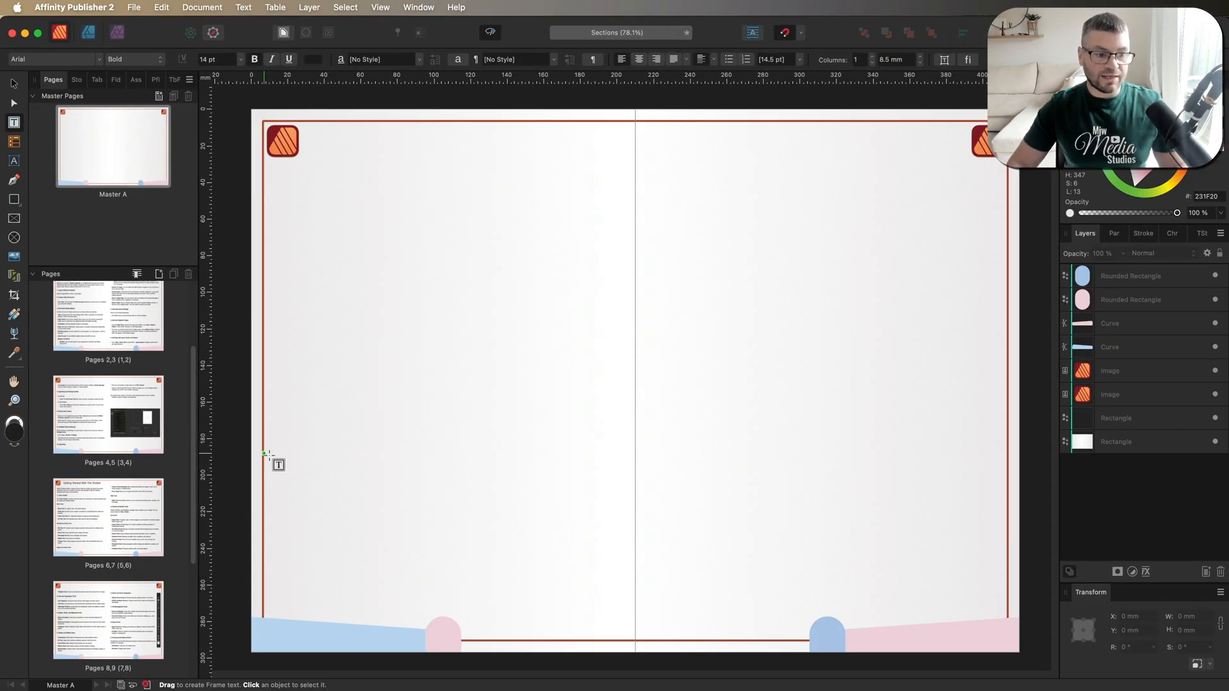
{"action": "left_click_drag", "start_coordinate": [266, 464], "coordinate": [435, 476]}
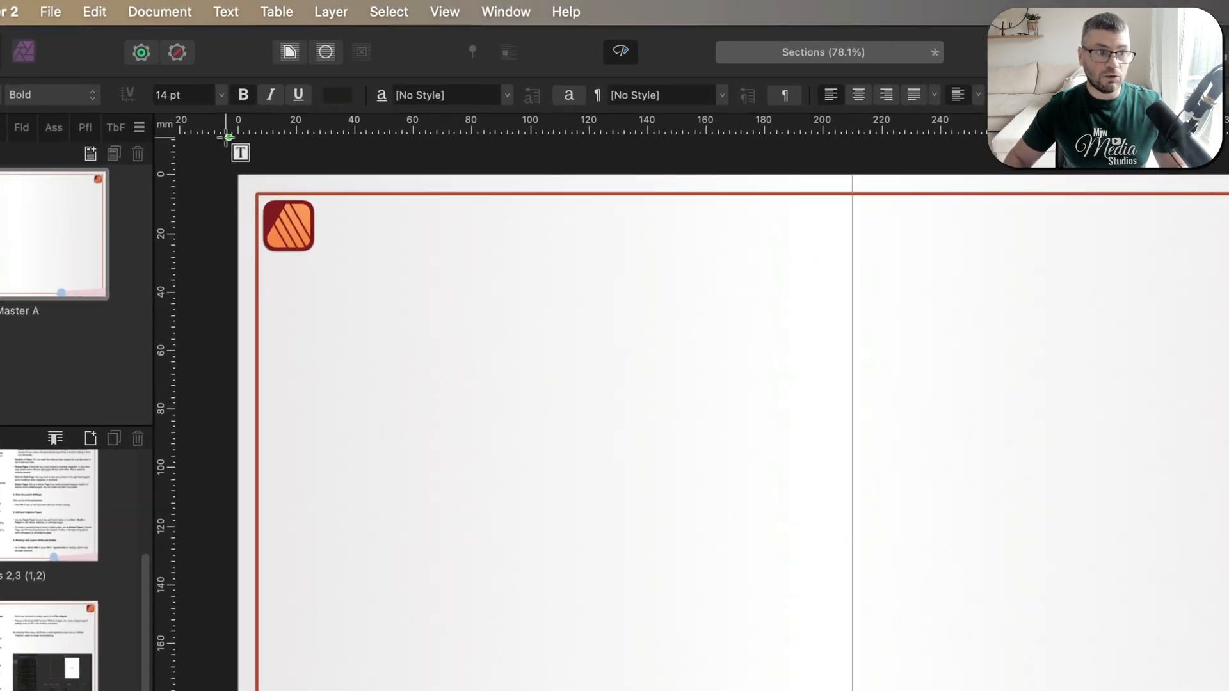
{"action": "left_click", "coordinate": [225, 12]}
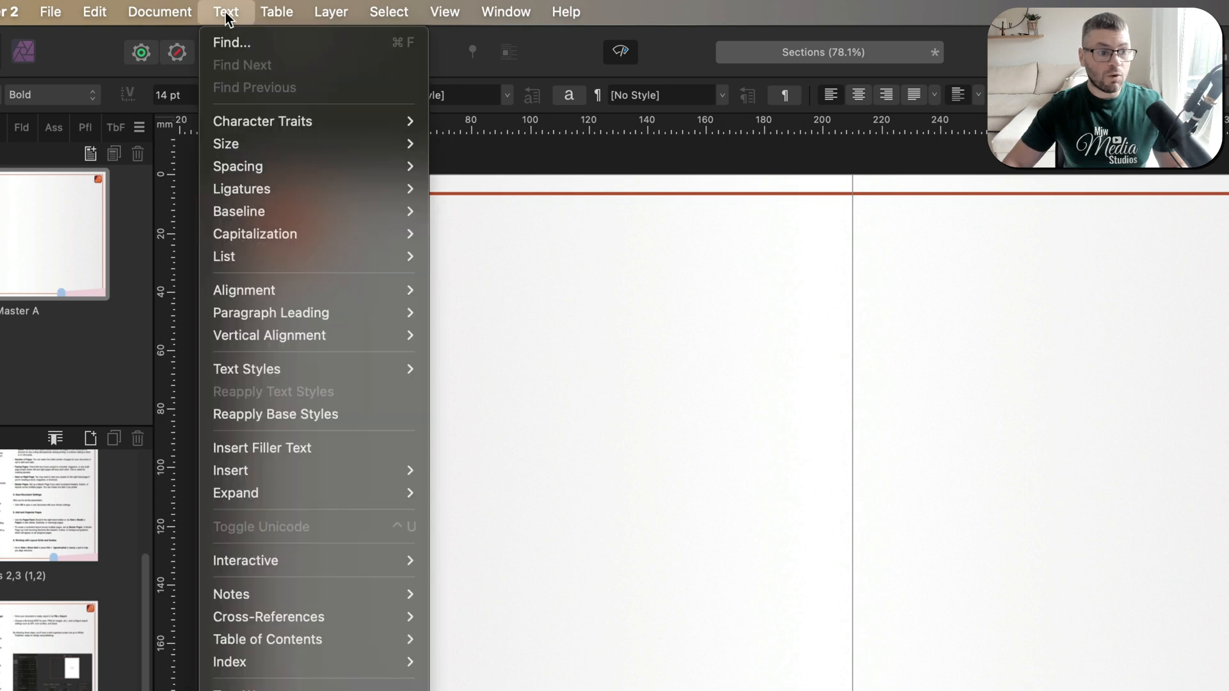
{"action": "mouse_move", "coordinate": [231, 470]}
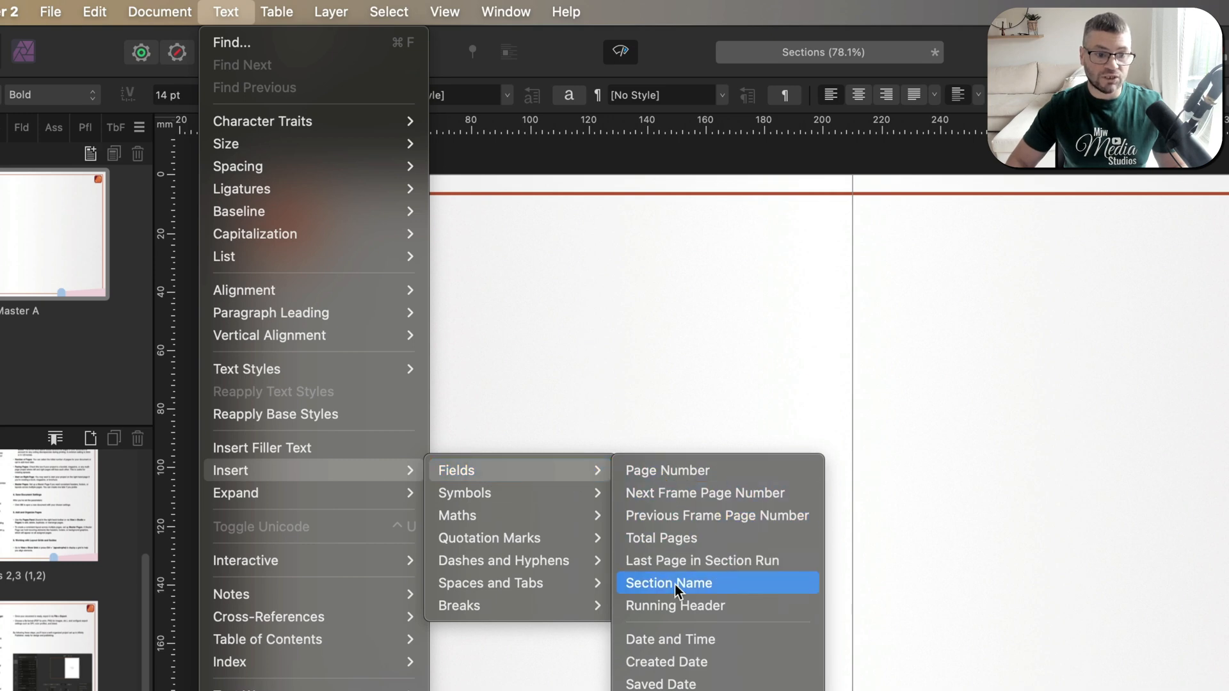
{"action": "left_click", "coordinate": [668, 583]}
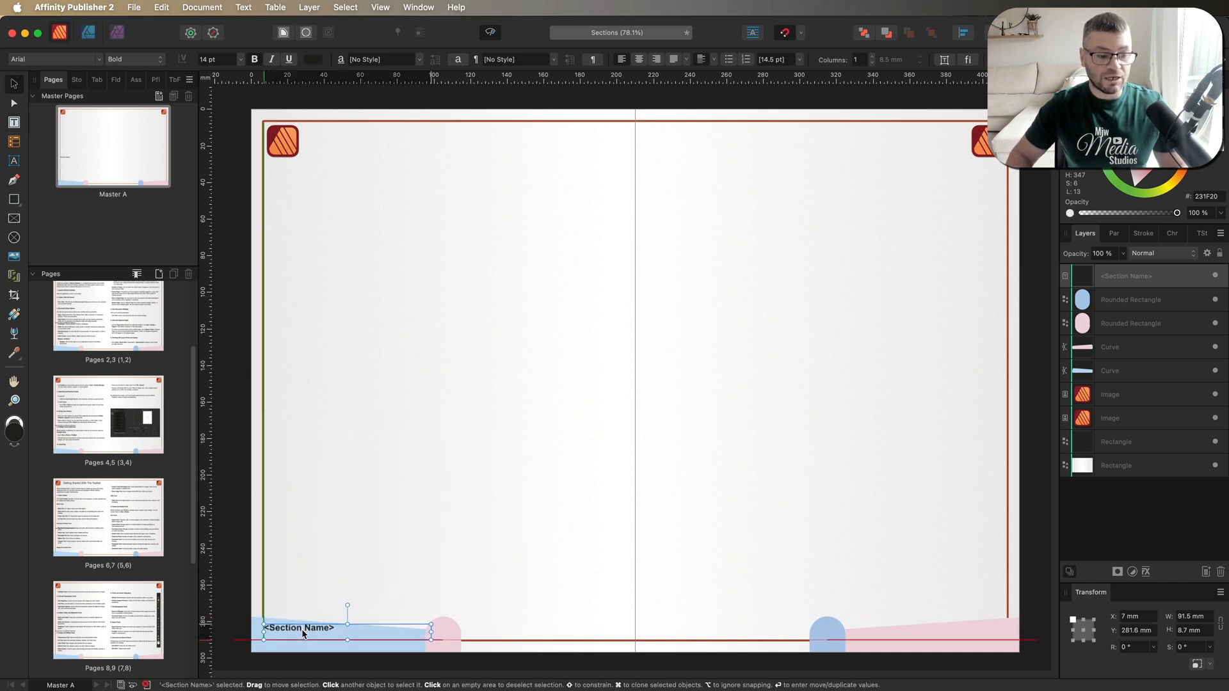
Nudge the frame into the footer, duplicate it to the right page, and set both bold
{"action": "left_click_drag", "start_coordinate": [345, 628], "coordinate": [344, 636]}
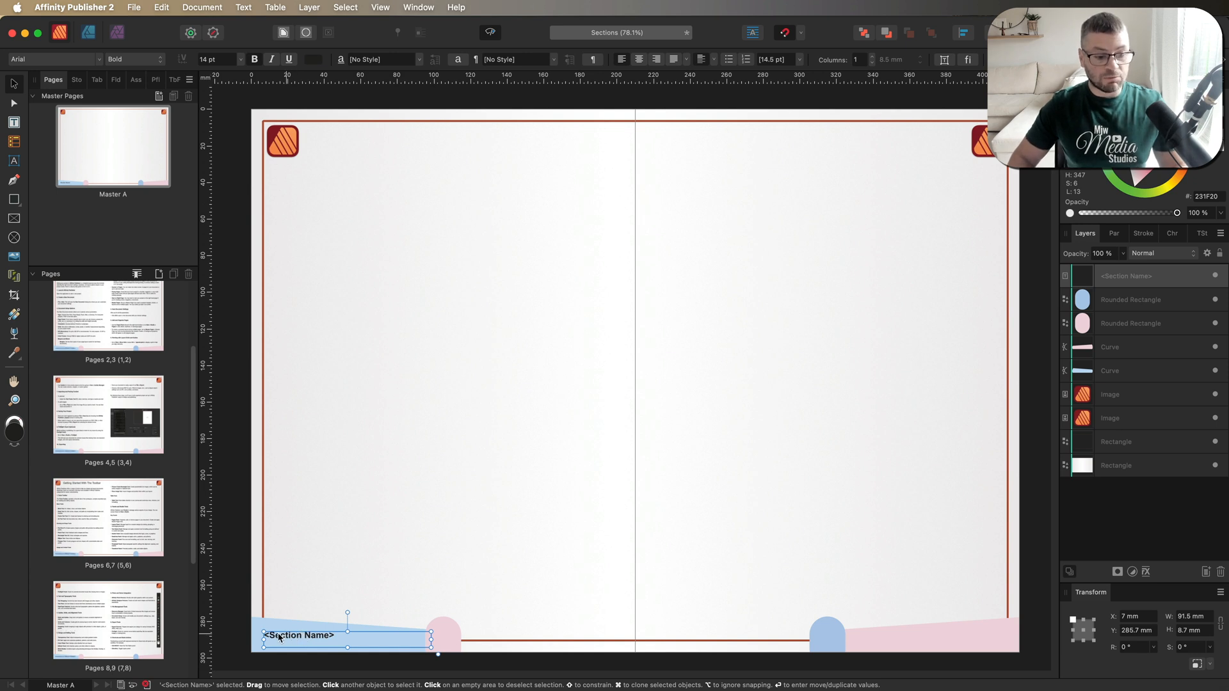
{"action": "mouse_move", "coordinate": [957, 626]}
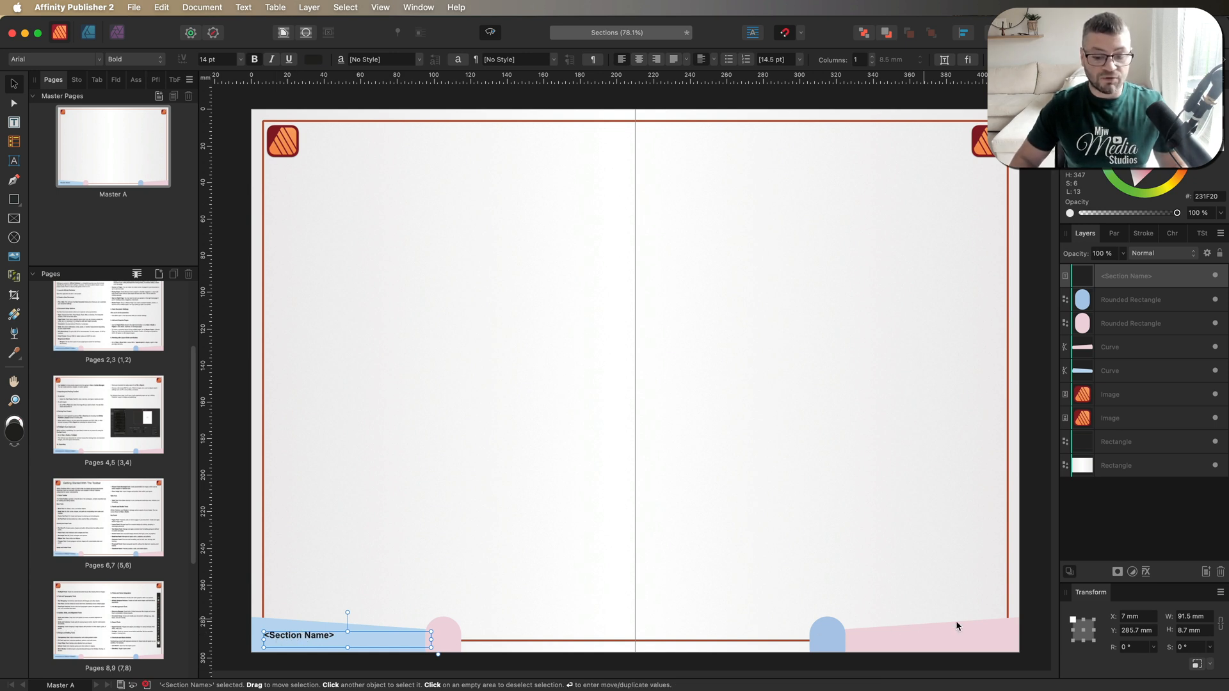
{"action": "mouse_move", "coordinate": [313, 595]}
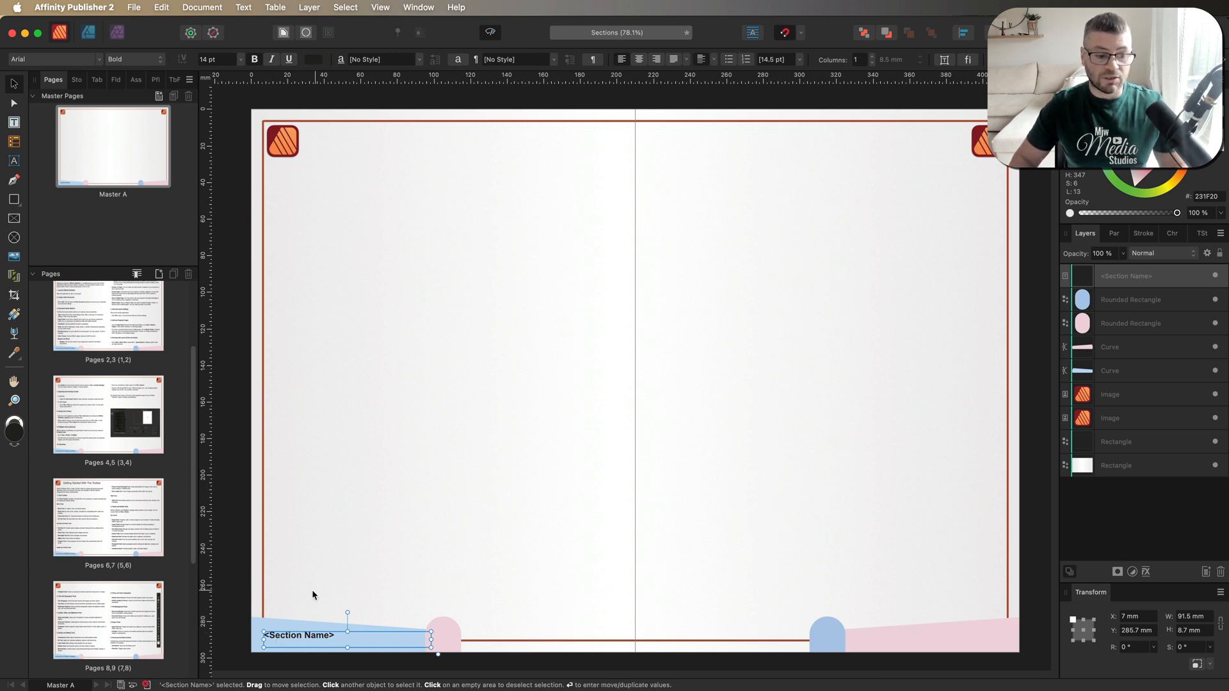
{"action": "mouse_move", "coordinate": [303, 635]}
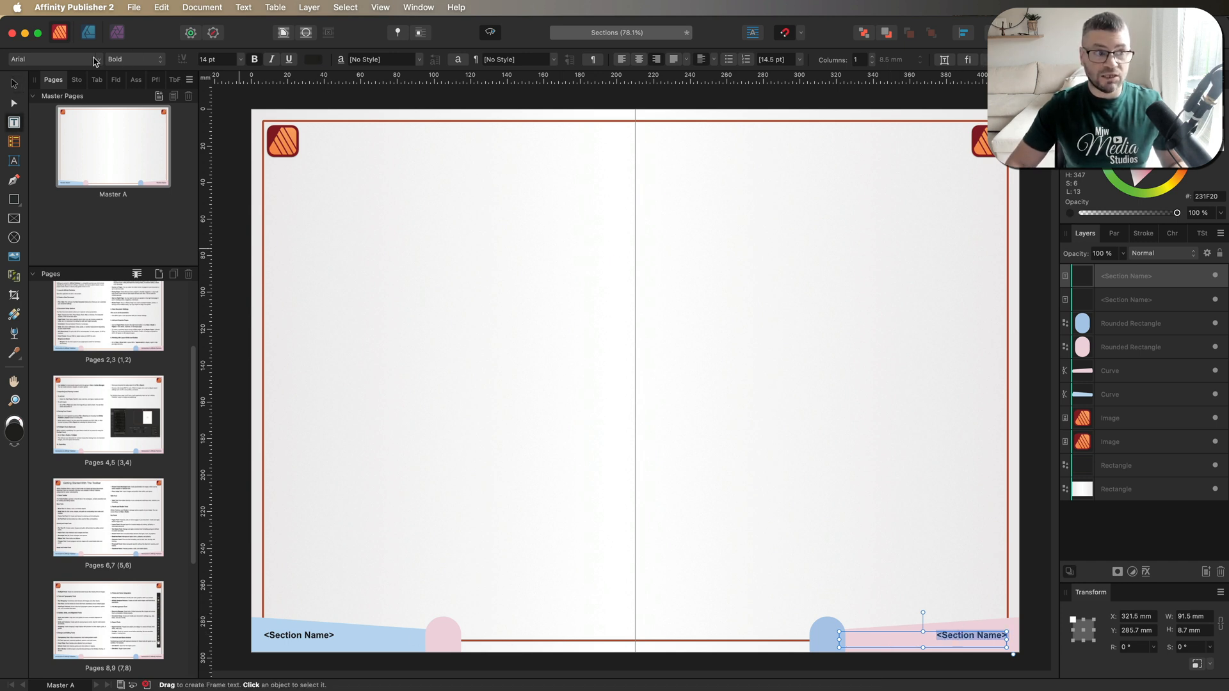
{"action": "left_click", "coordinate": [253, 60]}
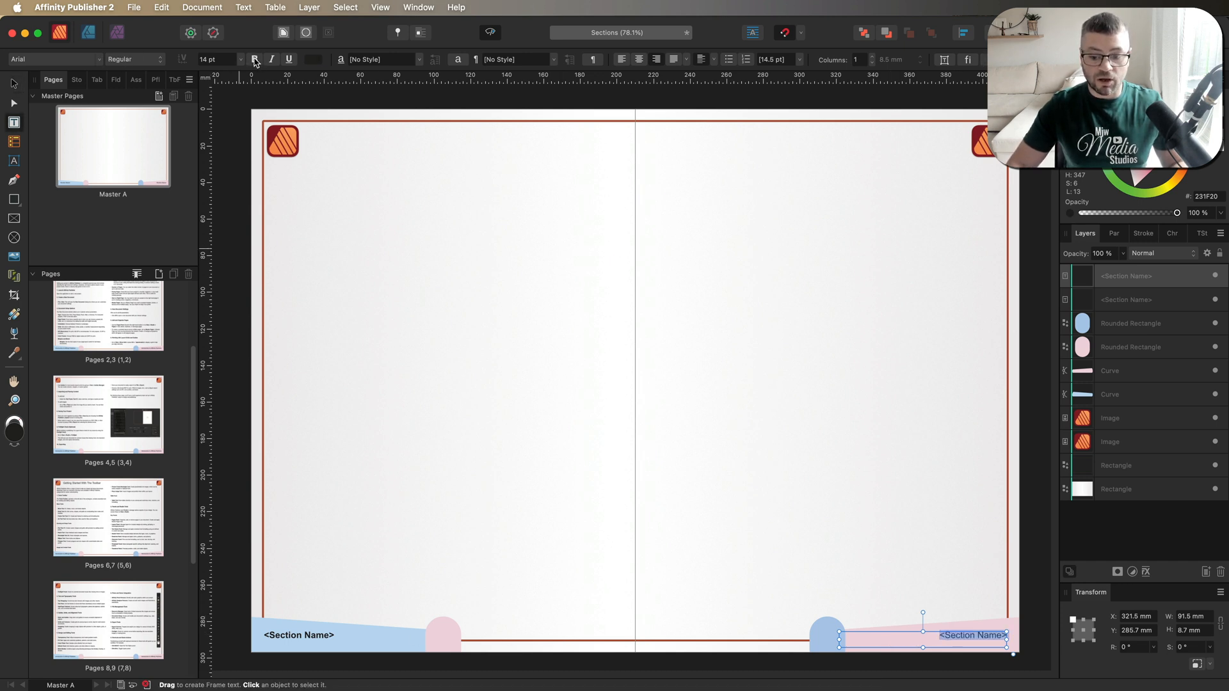
{"action": "left_click", "coordinate": [254, 59]}
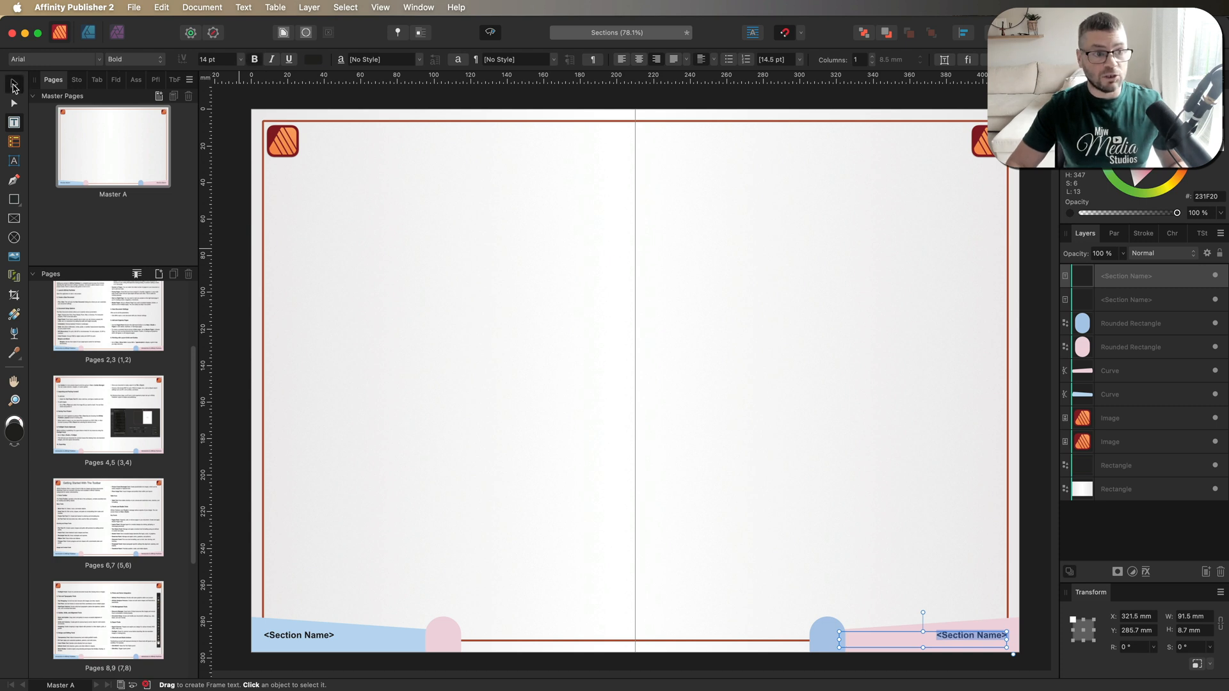
{"action": "left_click", "coordinate": [693, 301]}
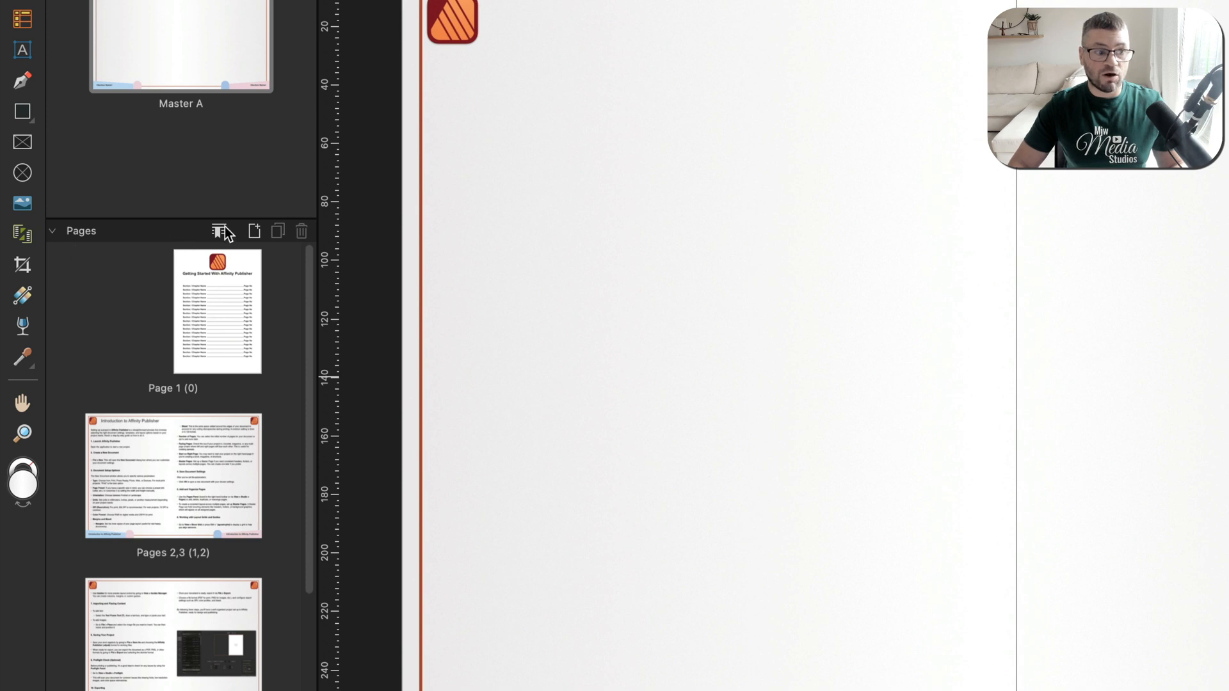
{"action": "mouse_move", "coordinate": [222, 231]}
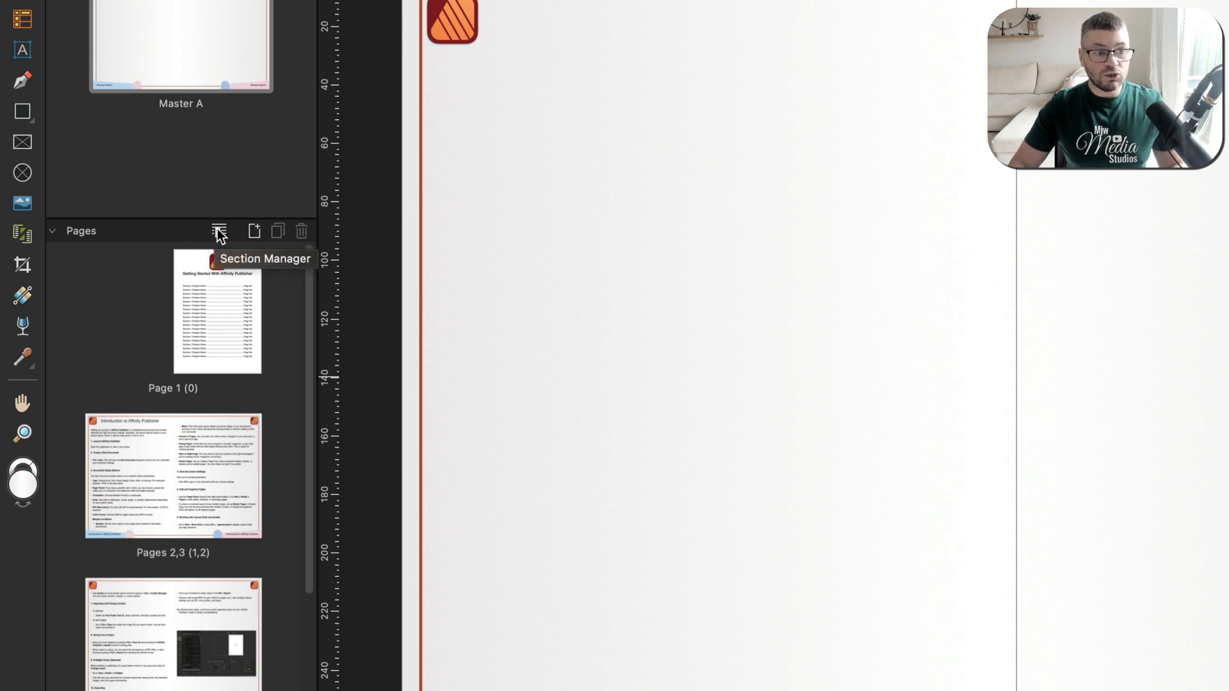
{"action": "left_click", "coordinate": [220, 231]}
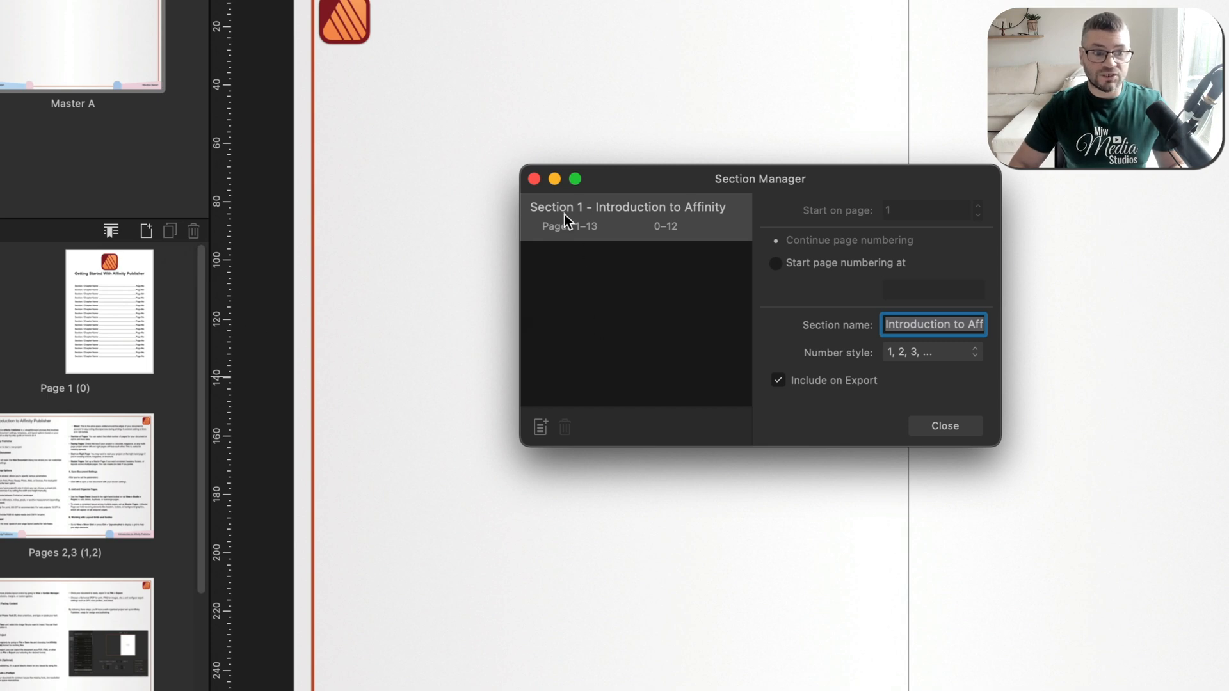
{"action": "mouse_move", "coordinate": [594, 222]}
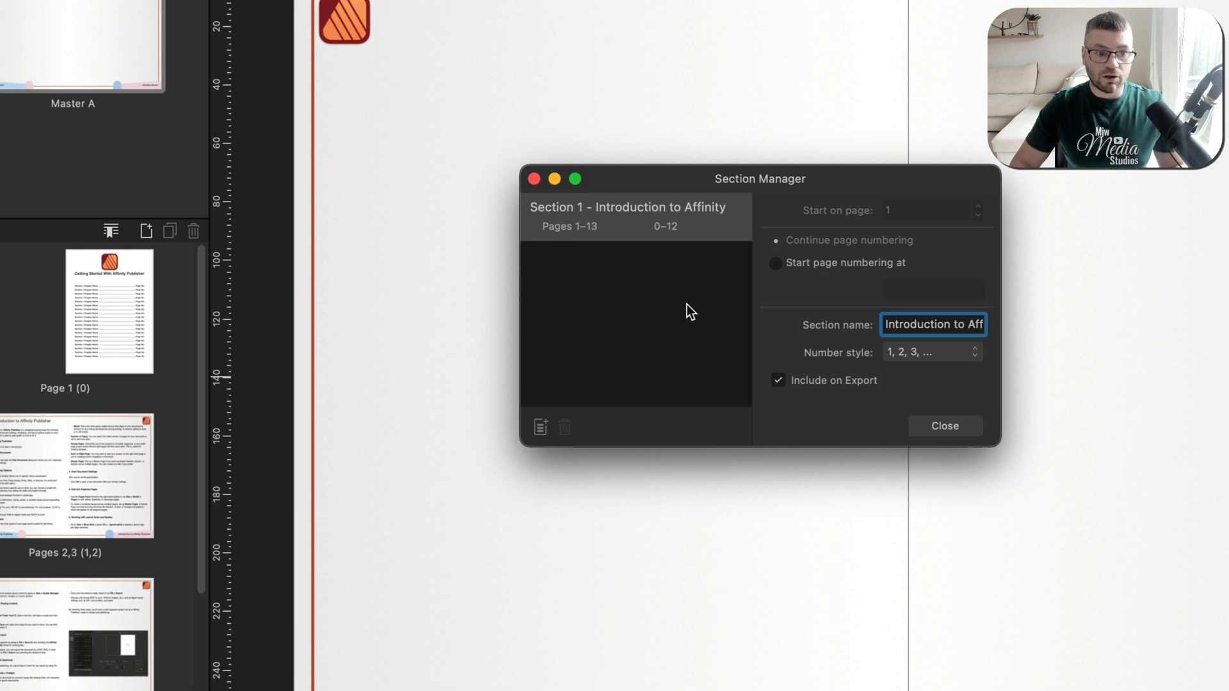
{"action": "mouse_move", "coordinate": [697, 217]}
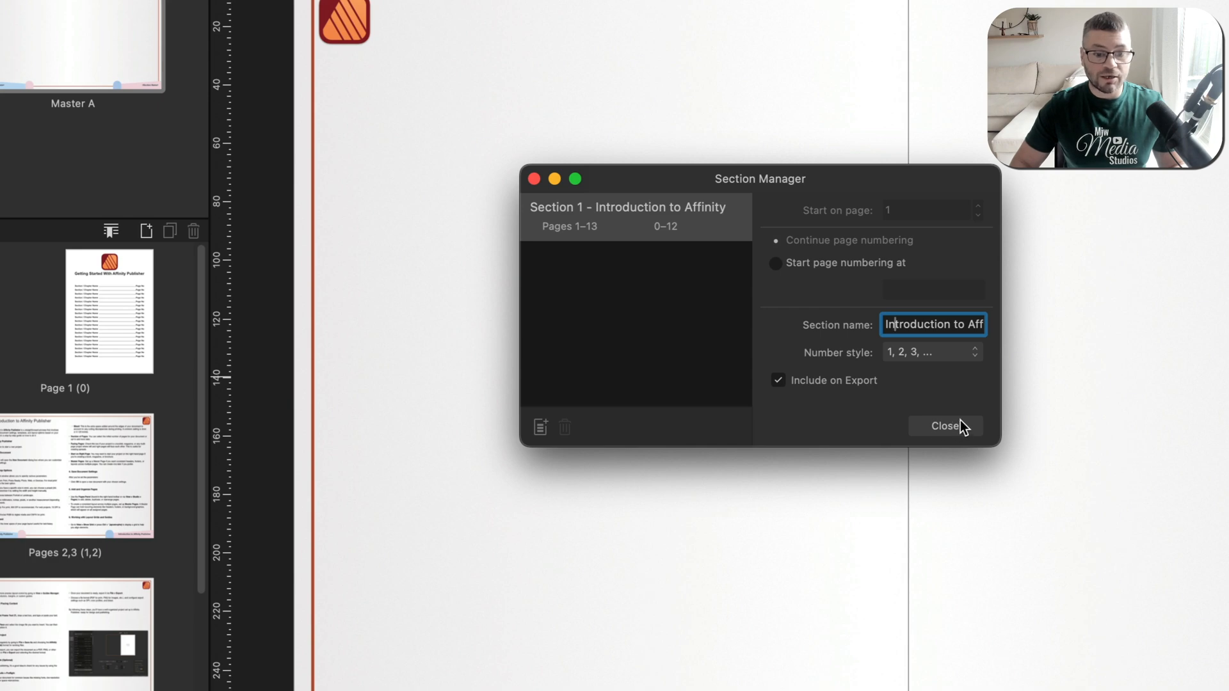
{"action": "left_click", "coordinate": [943, 427]}
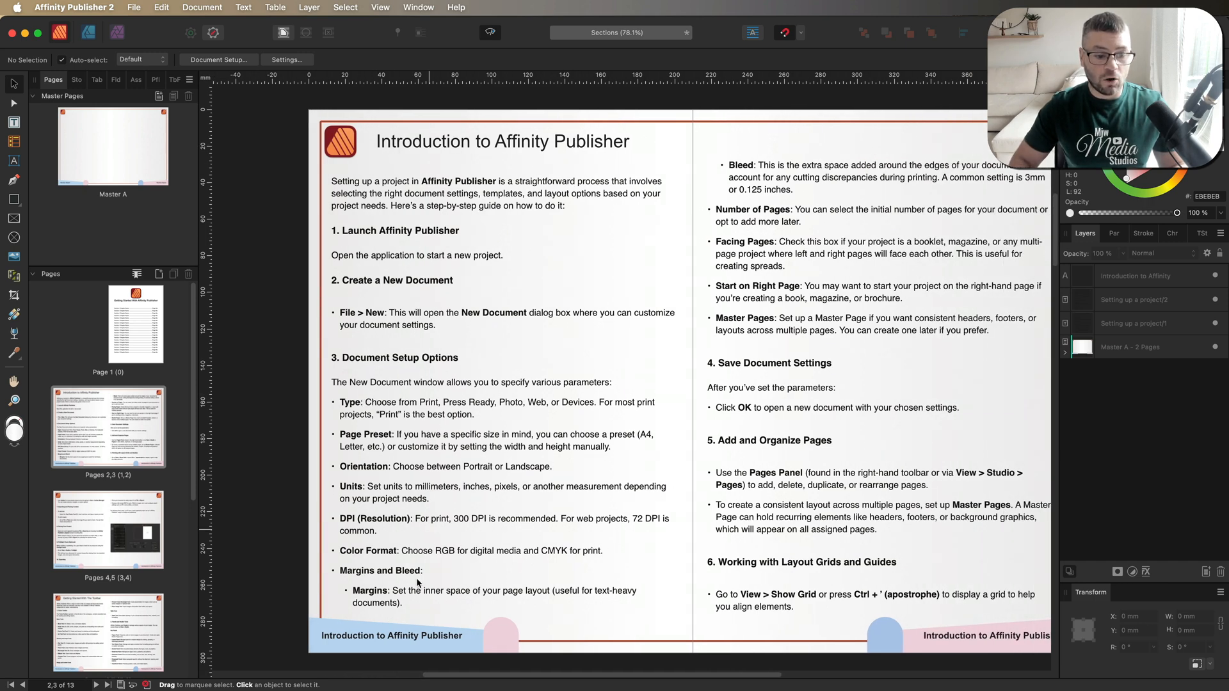
{"action": "scroll", "scroll_direction": "down", "scroll_amount": 3}
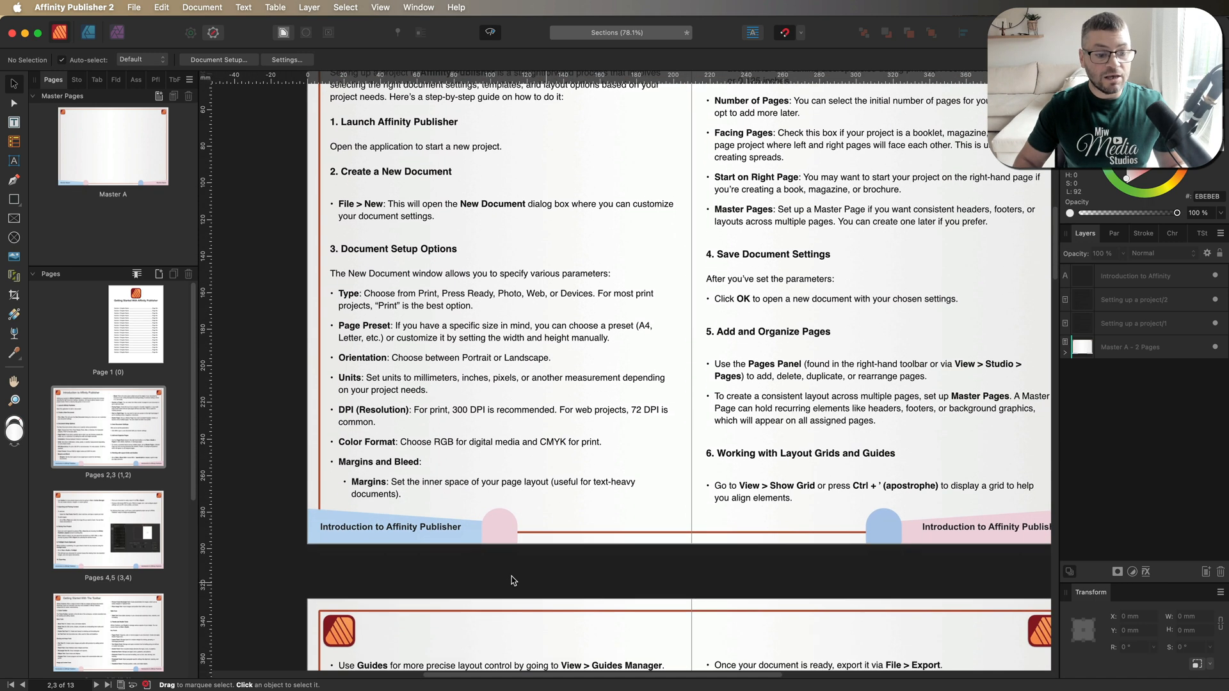
{"action": "scroll", "scroll_direction": "down", "scroll_amount": 3}
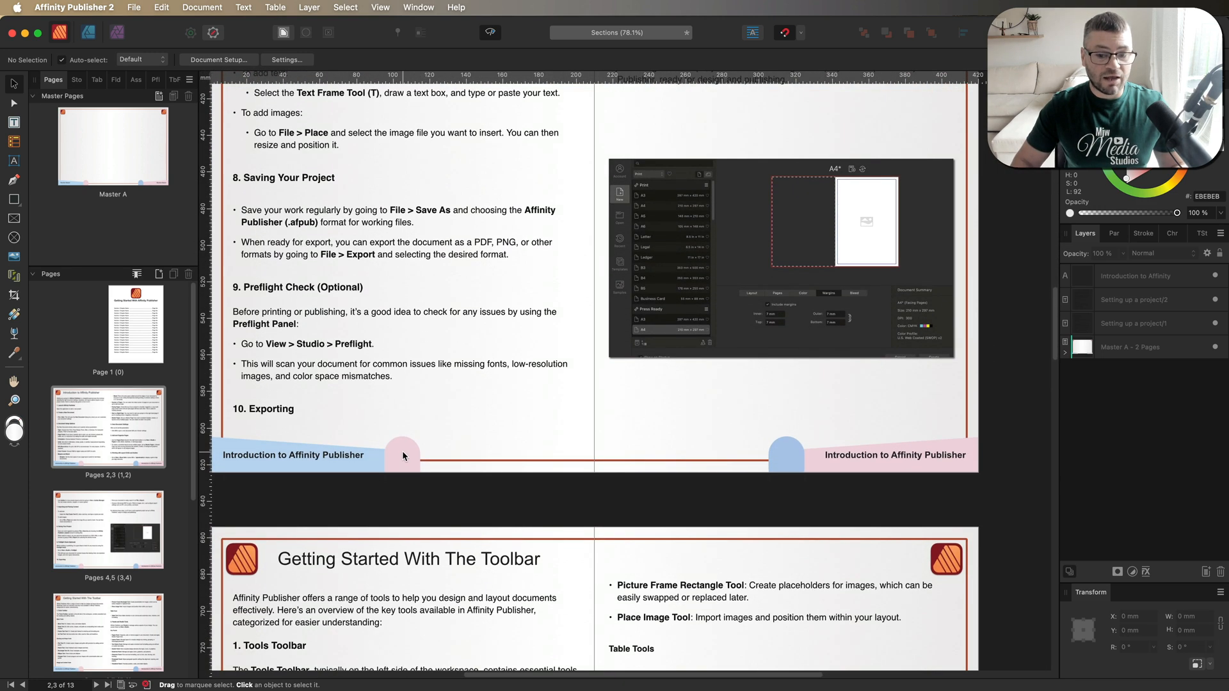
{"action": "scroll", "scroll_direction": "down", "scroll_amount": 3}
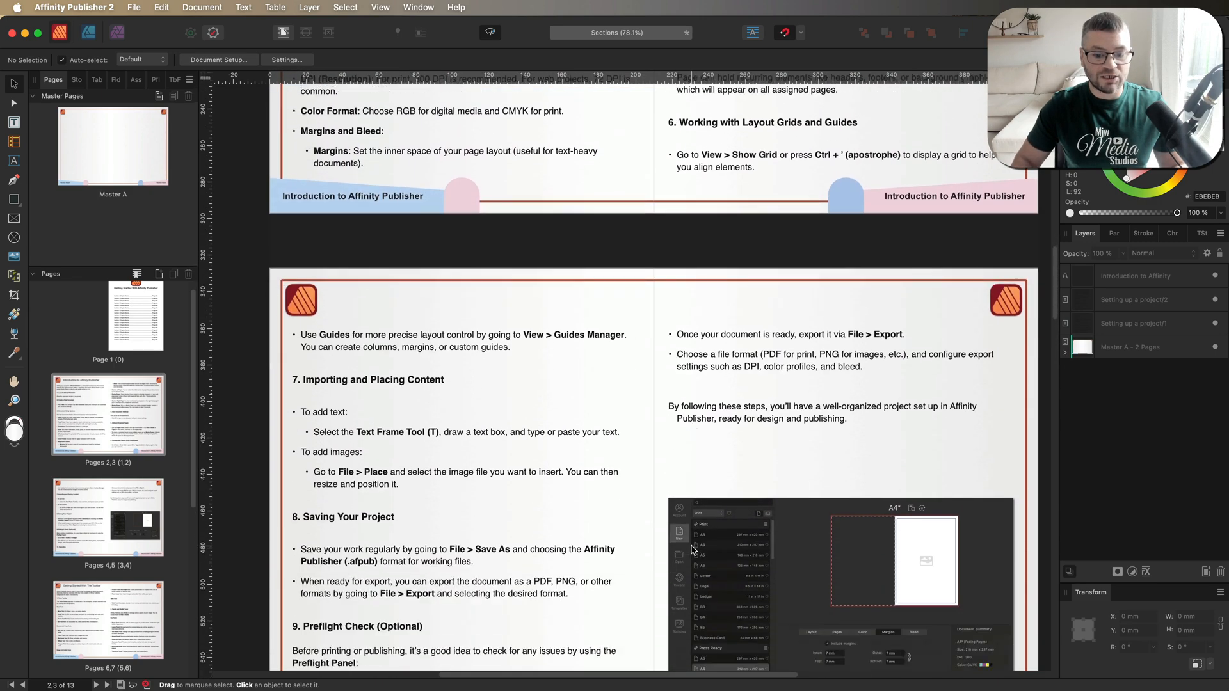
{"action": "scroll", "scroll_direction": "down", "scroll_amount": 3}
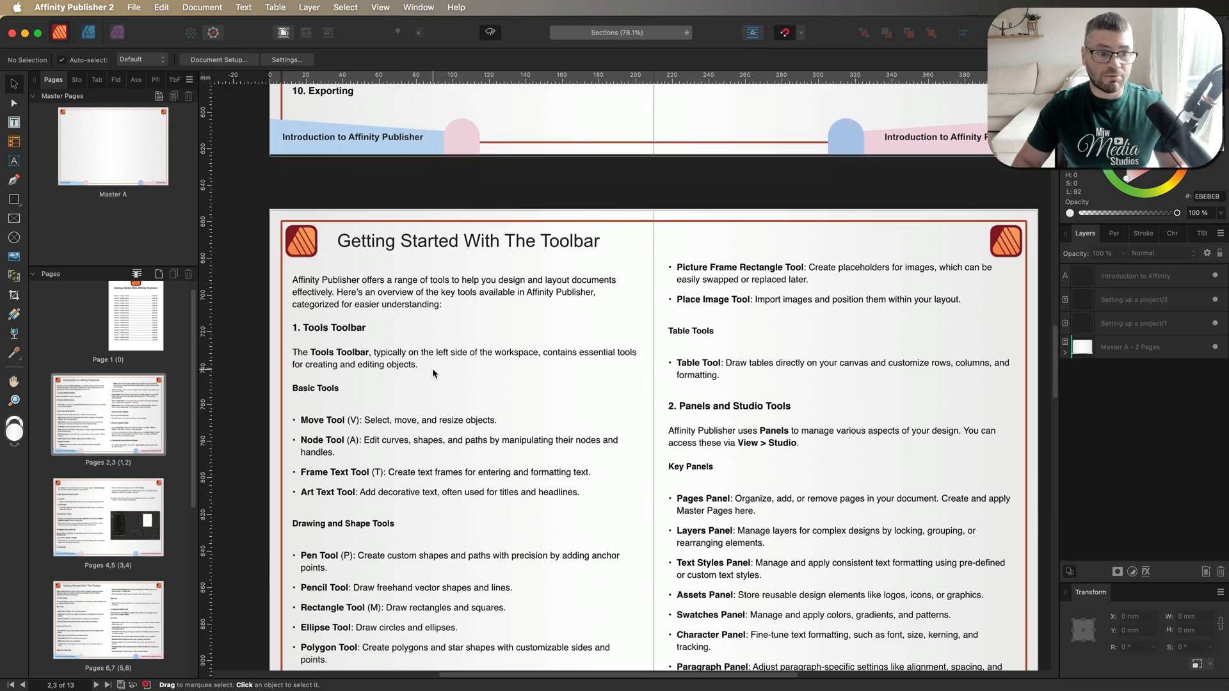
{"action": "scroll", "scroll_direction": "down", "scroll_amount": 3}
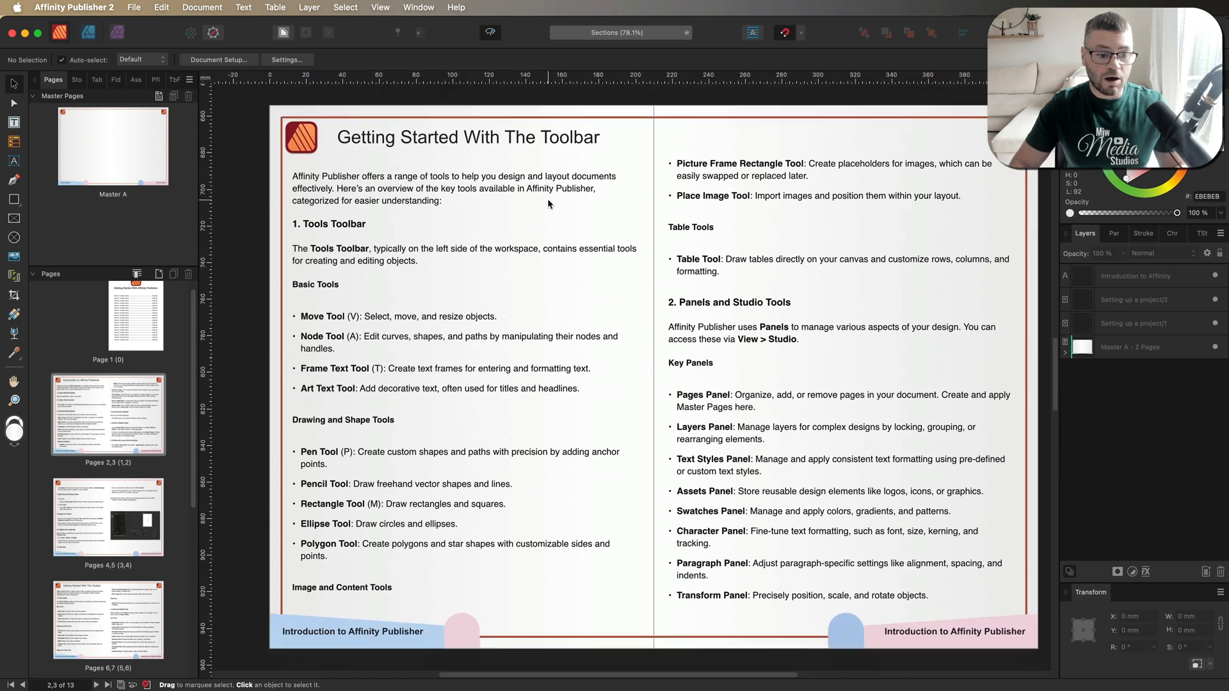
{"action": "scroll", "scroll_direction": "down", "scroll_amount": 3}
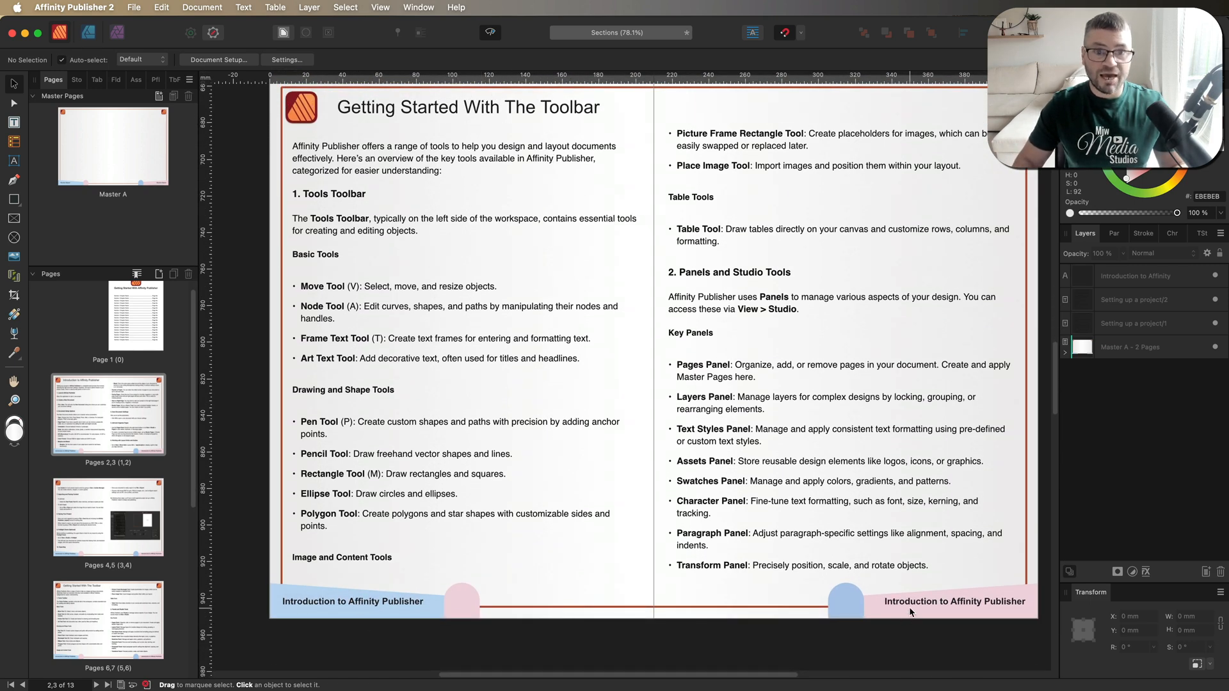
{"action": "scroll", "scroll_direction": "down", "scroll_amount": 3}
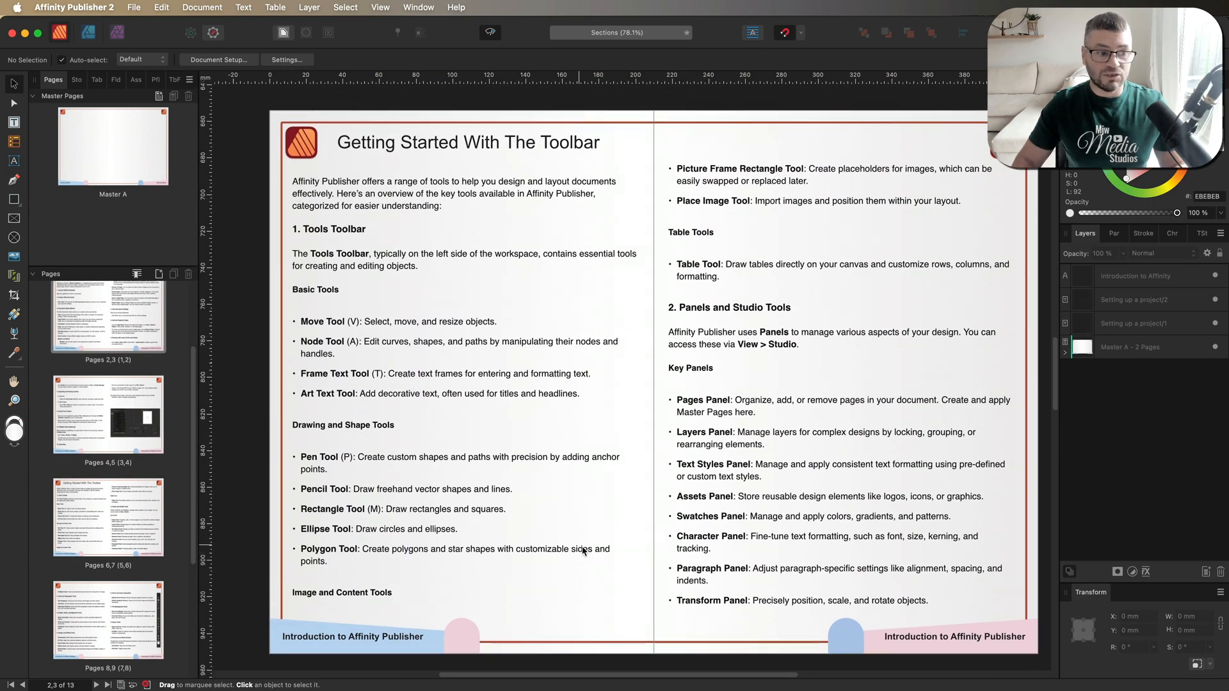
{"action": "mouse_move", "coordinate": [383, 431]}
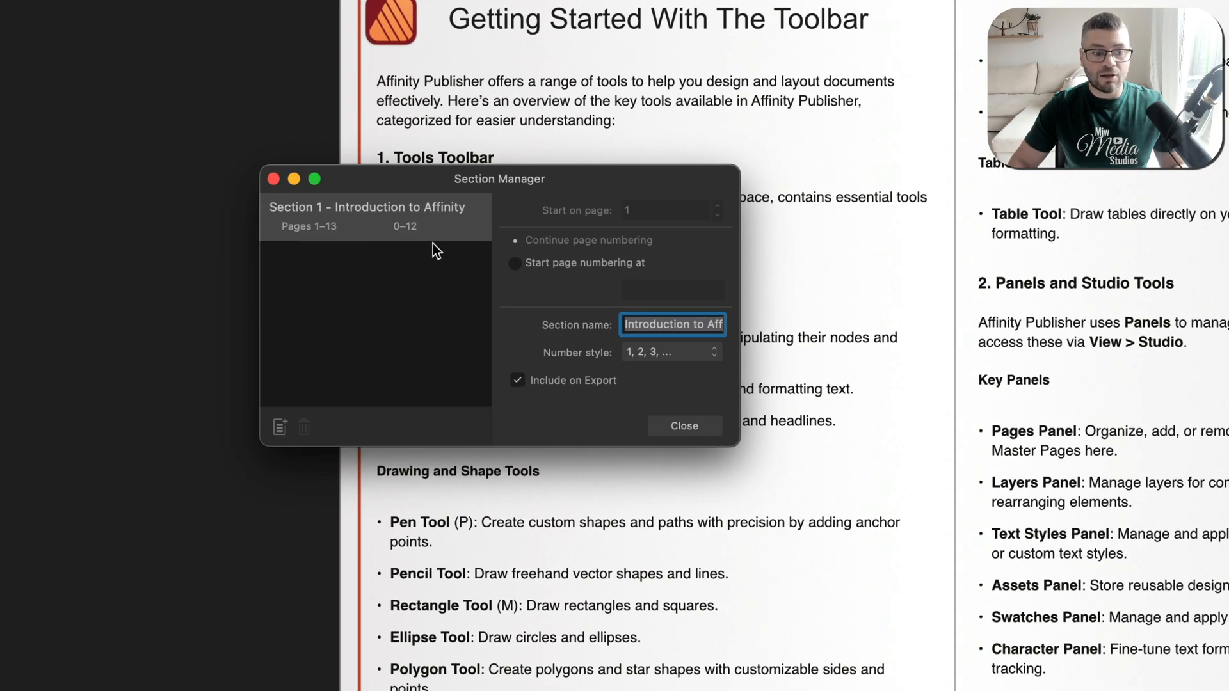
{"action": "mouse_move", "coordinate": [279, 427]}
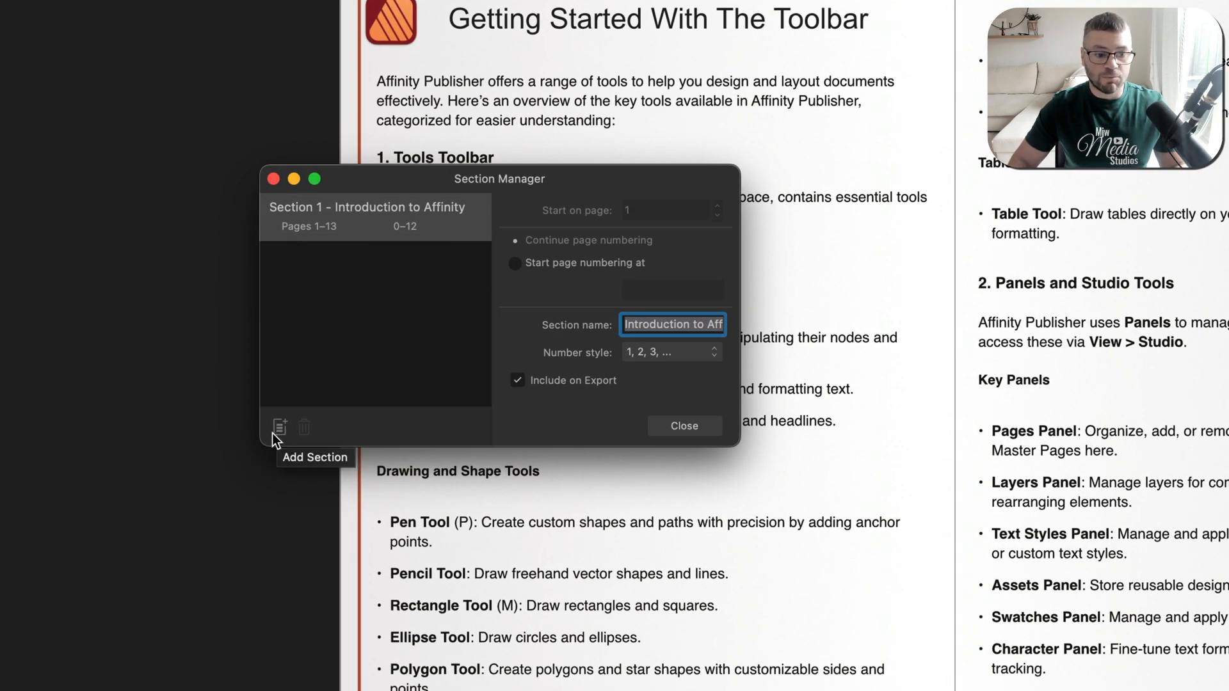
Add Section 2 starting on page 6 named 'Getting Started With The ToolBar'
{"action": "left_click", "coordinate": [278, 428]}
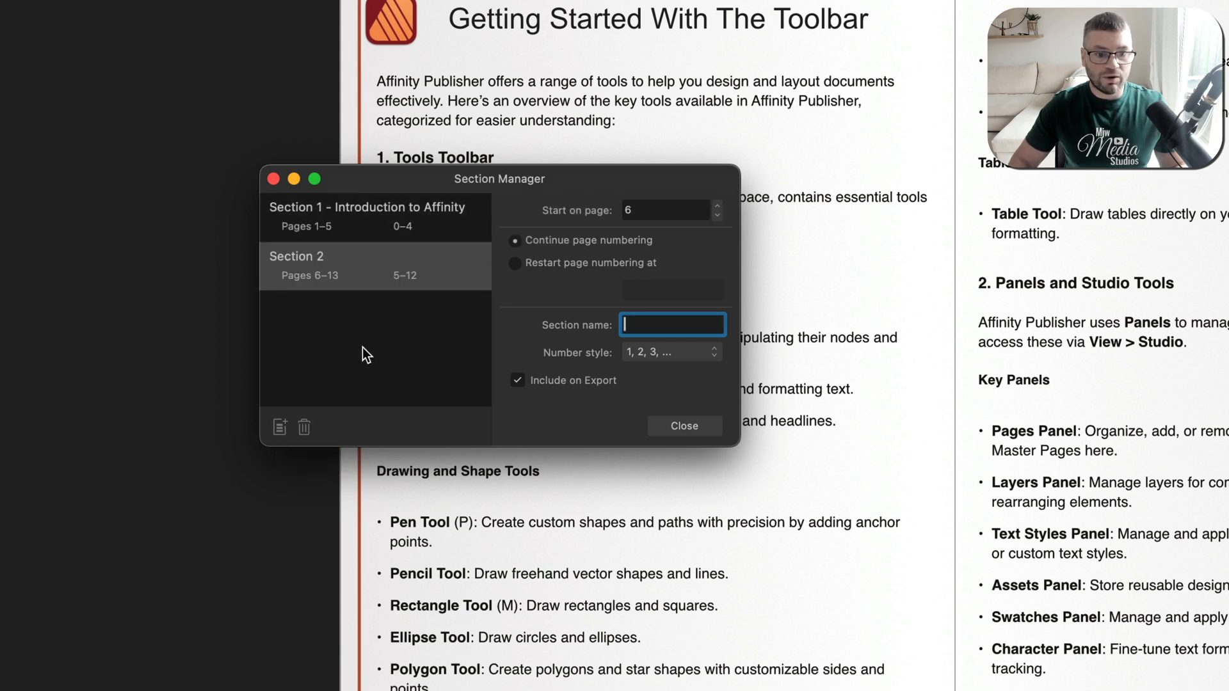
{"action": "mouse_move", "coordinate": [593, 218]}
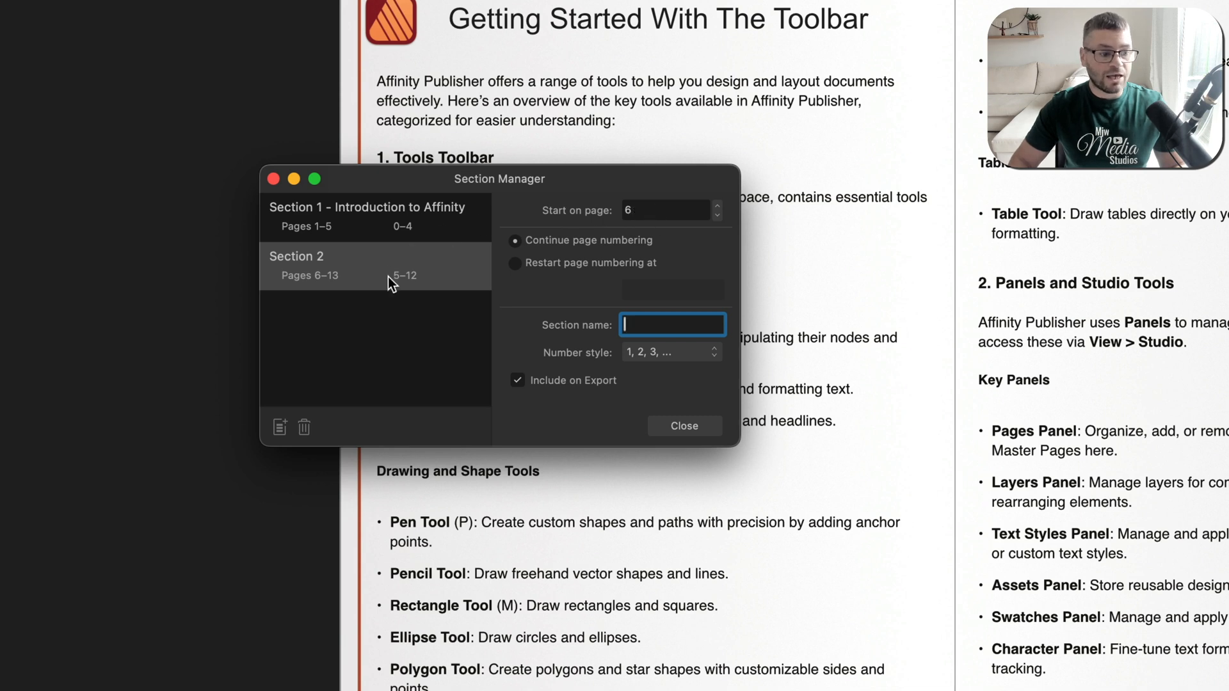
{"action": "mouse_move", "coordinate": [488, 206]}
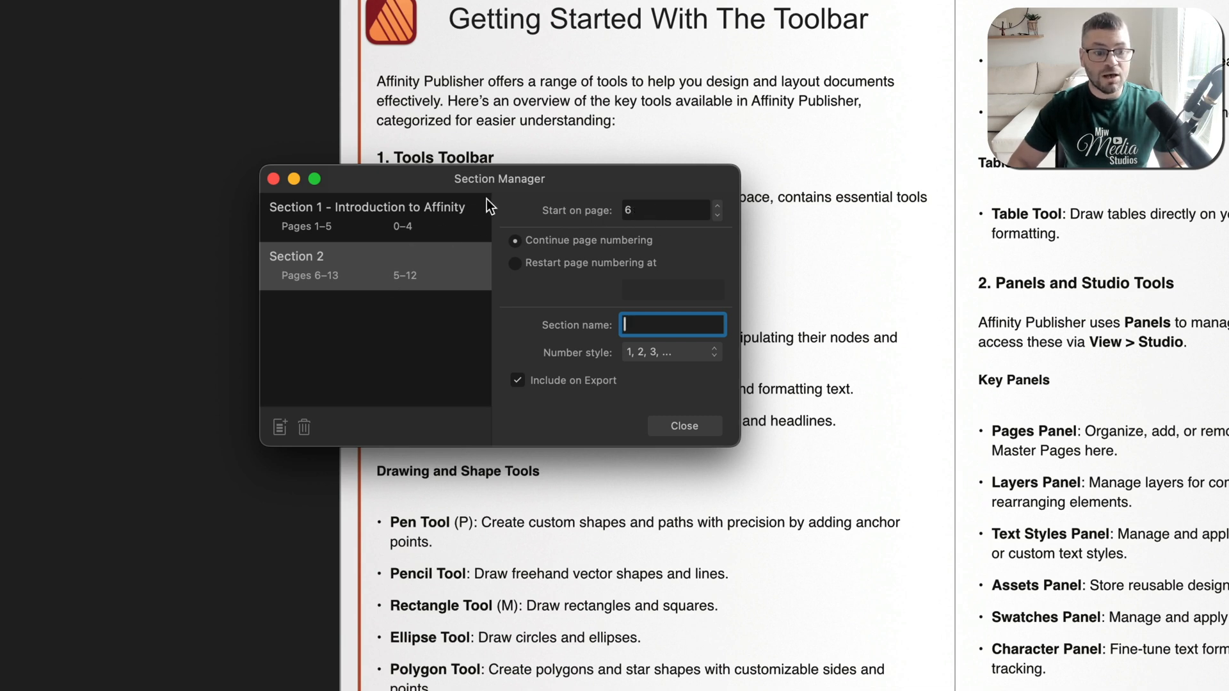
{"action": "mouse_move", "coordinate": [745, 33]}
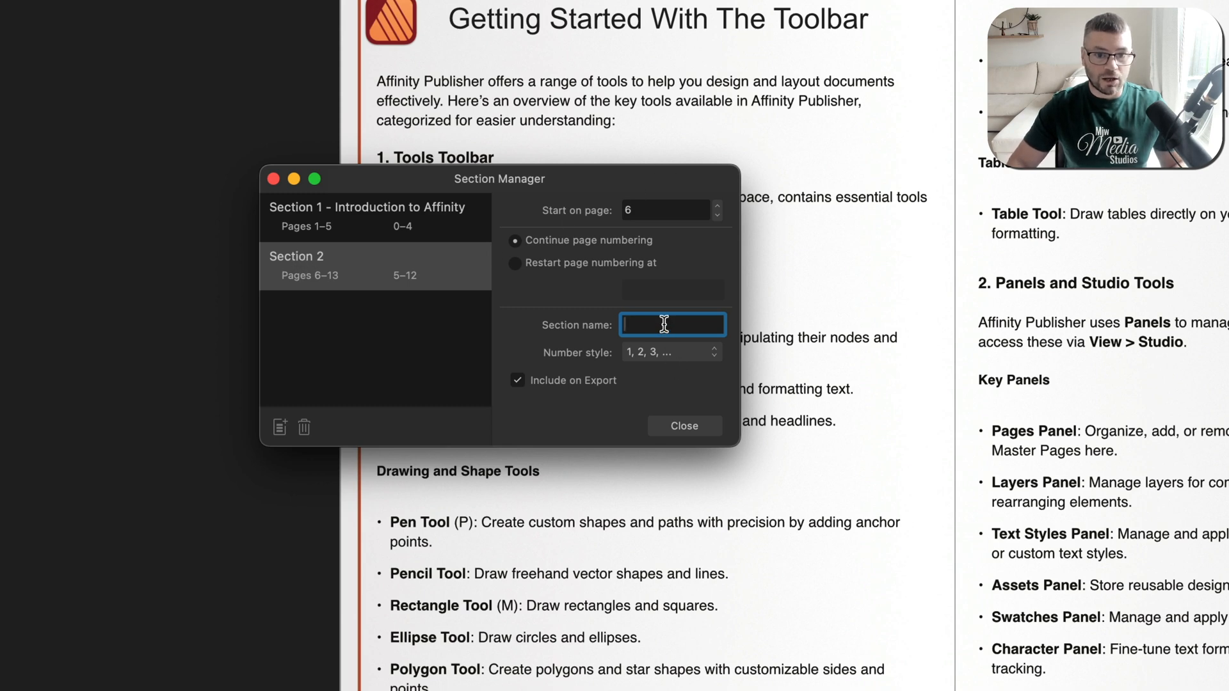
{"action": "type", "text": "Getting Started With The"}
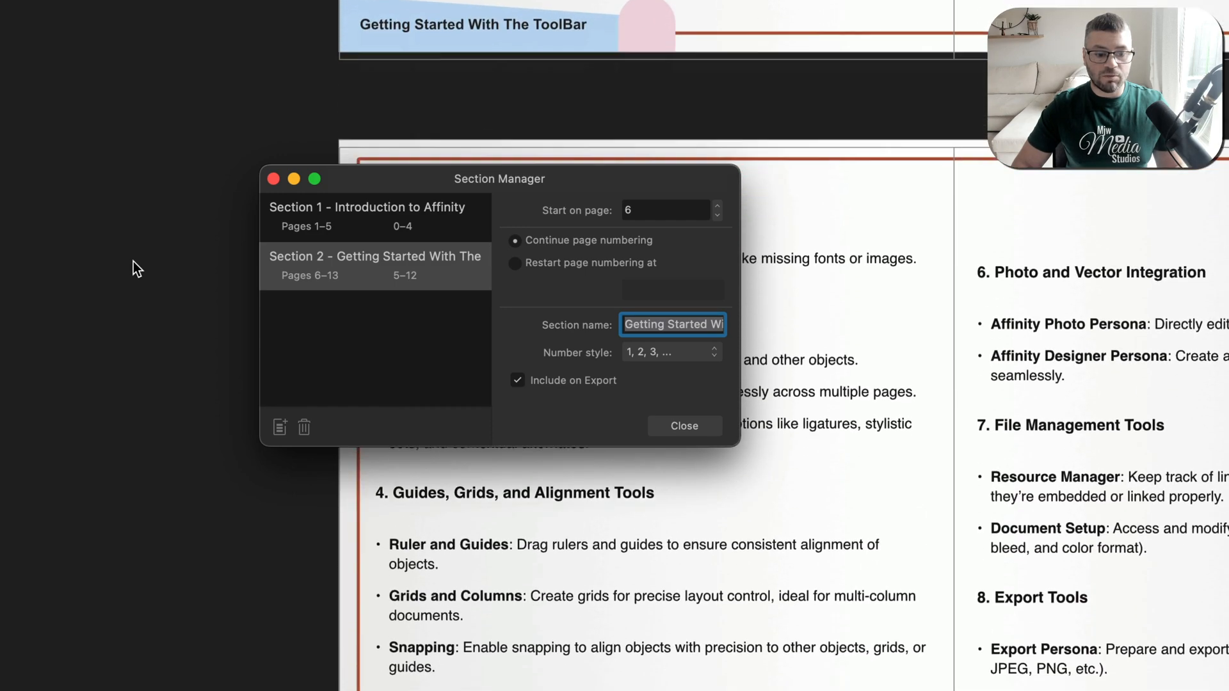
Add a third section 'Using Layers in Affinity Publisher' starting on page 10 and close Section Manager
{"action": "scroll", "scroll_direction": "down", "scroll_amount": 3}
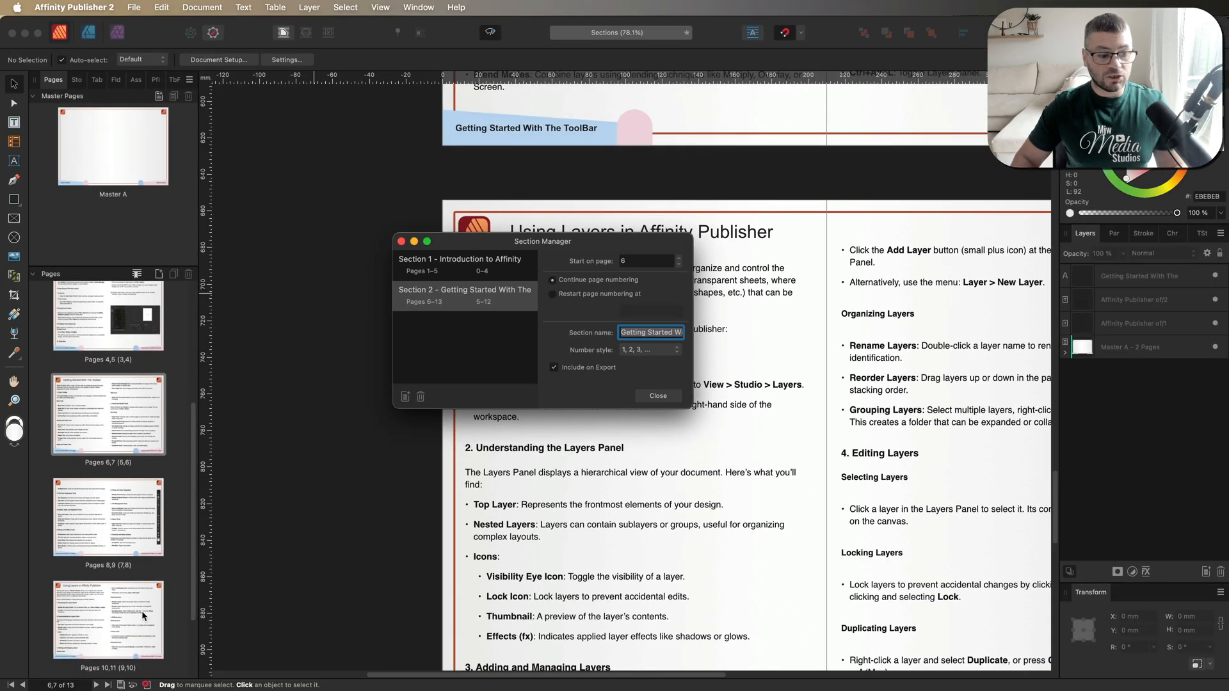
{"action": "scroll", "scroll_direction": "down", "scroll_amount": 3}
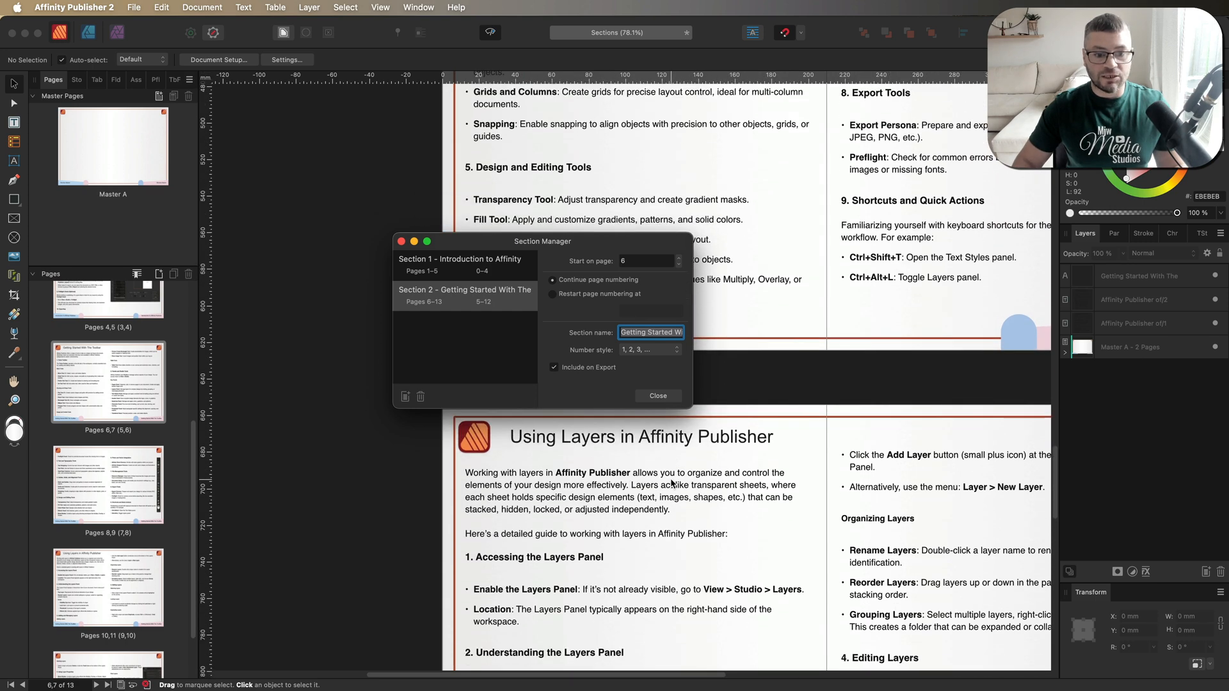
{"action": "mouse_move", "coordinate": [407, 400]}
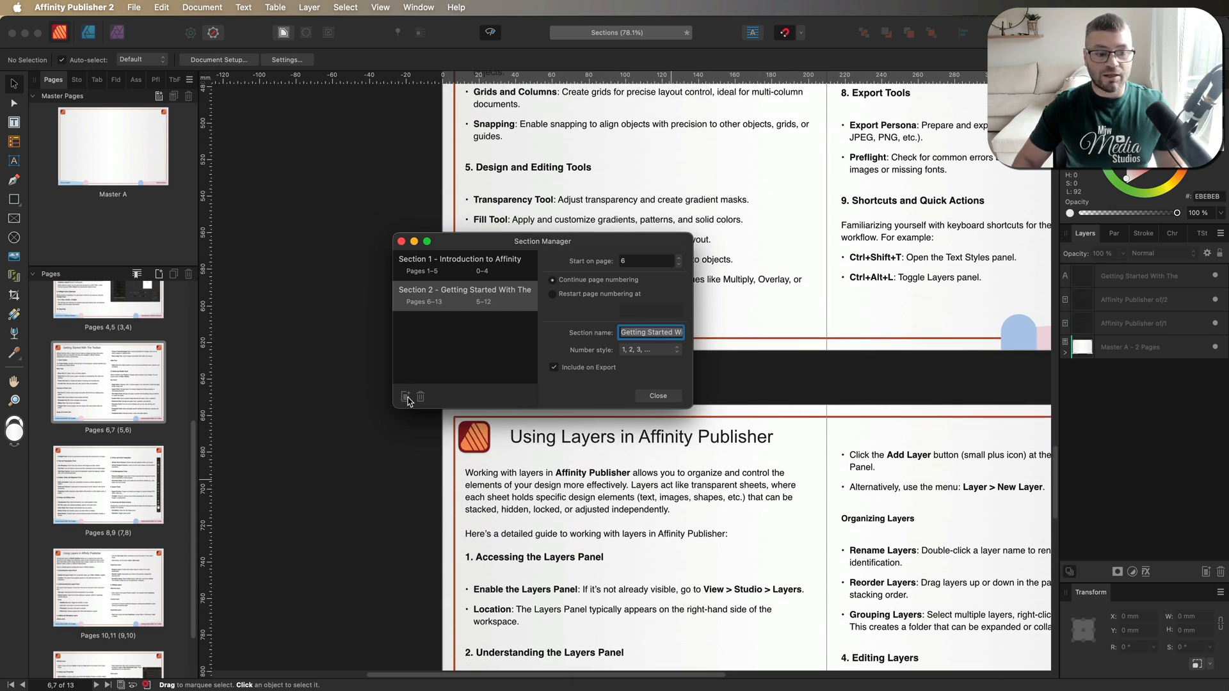
{"action": "left_click", "coordinate": [406, 396]}
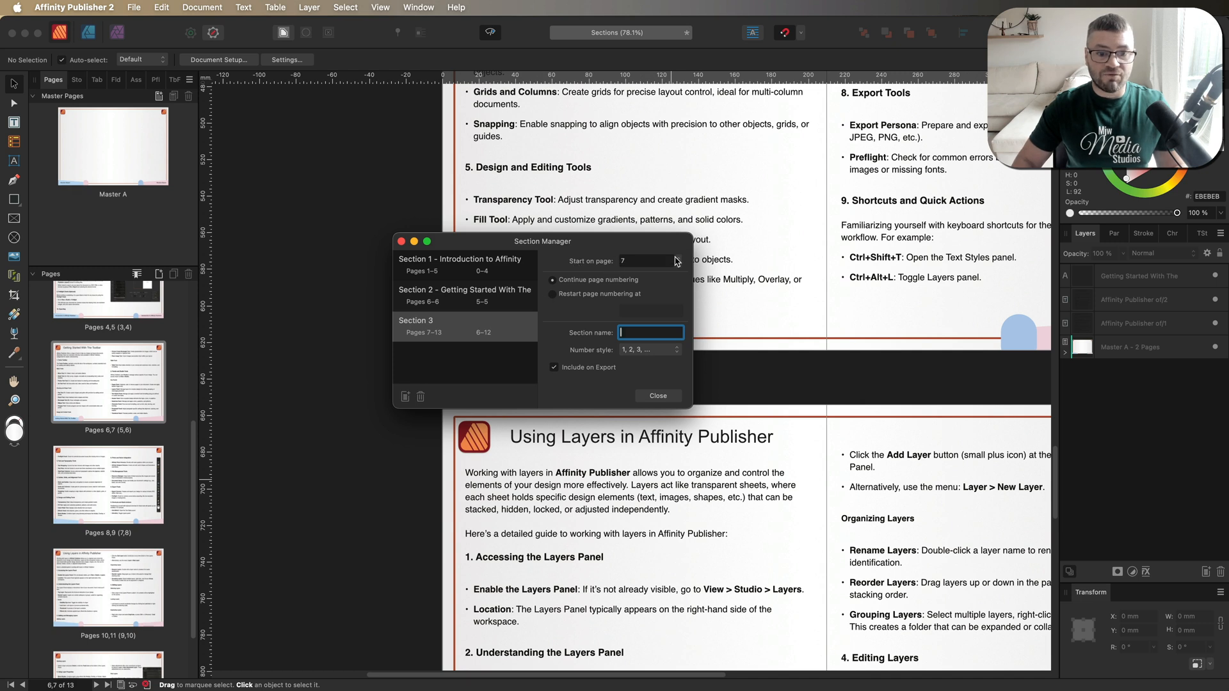
{"action": "left_click", "coordinate": [676, 257]}
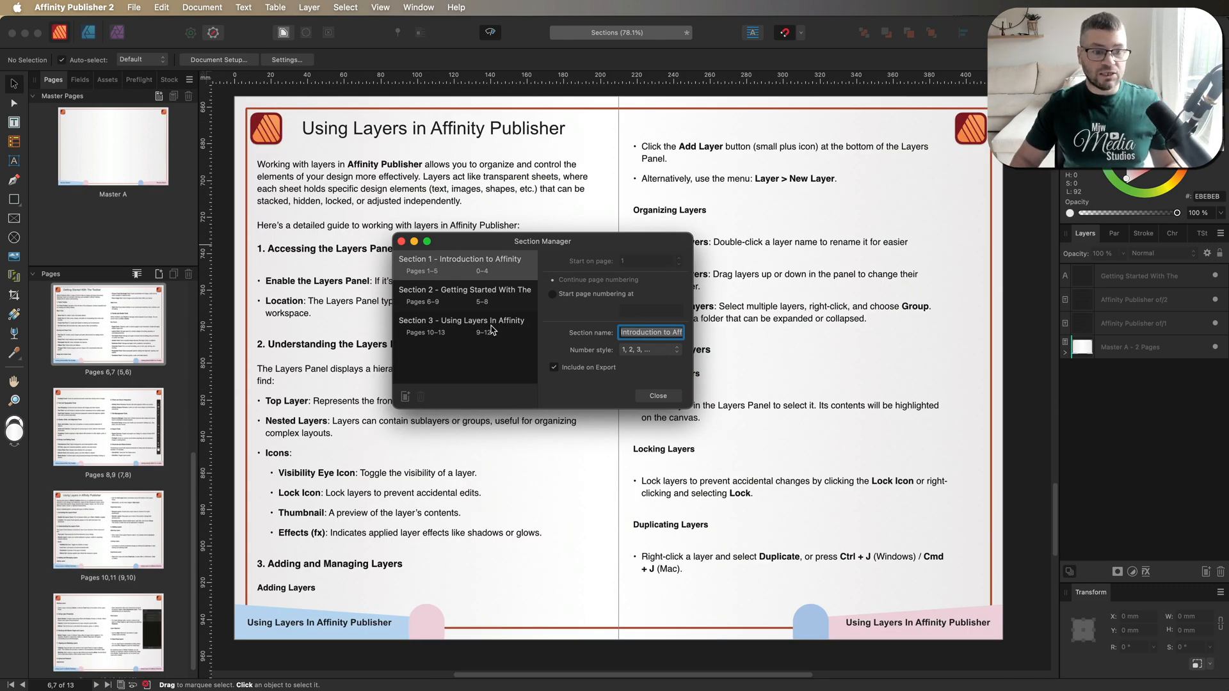
{"action": "left_click", "coordinate": [657, 395]}
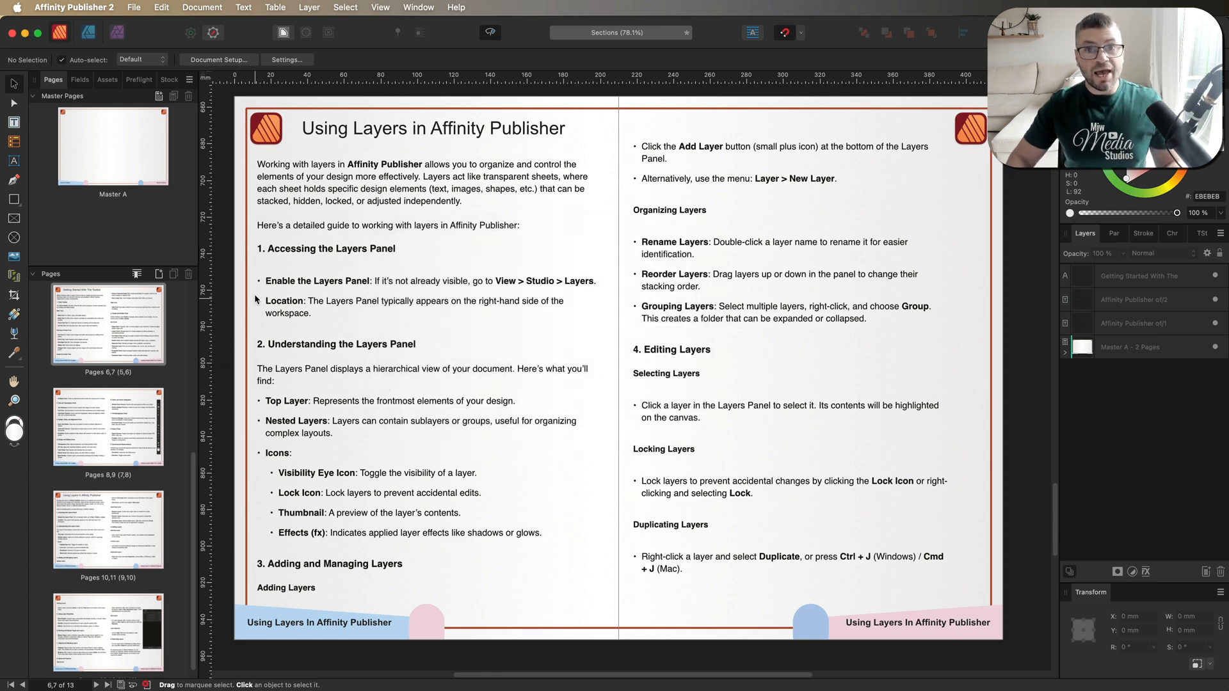
{"action": "mouse_move", "coordinate": [229, 336]}
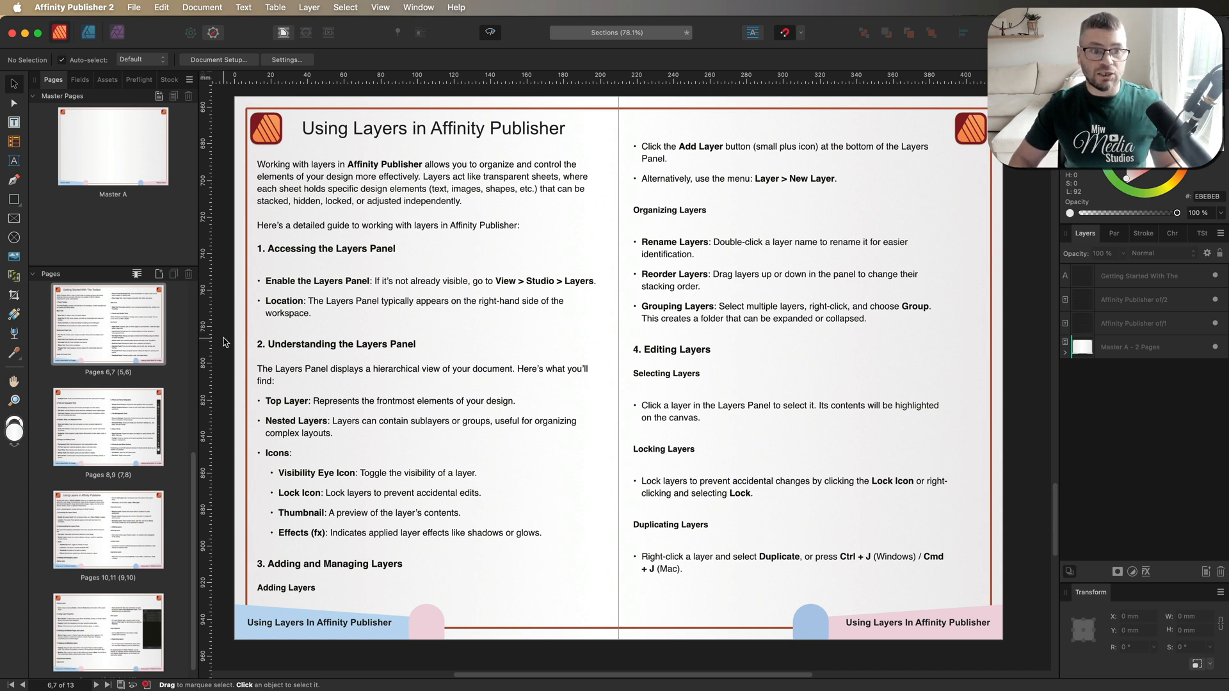
{"action": "mouse_move", "coordinate": [372, 386]}
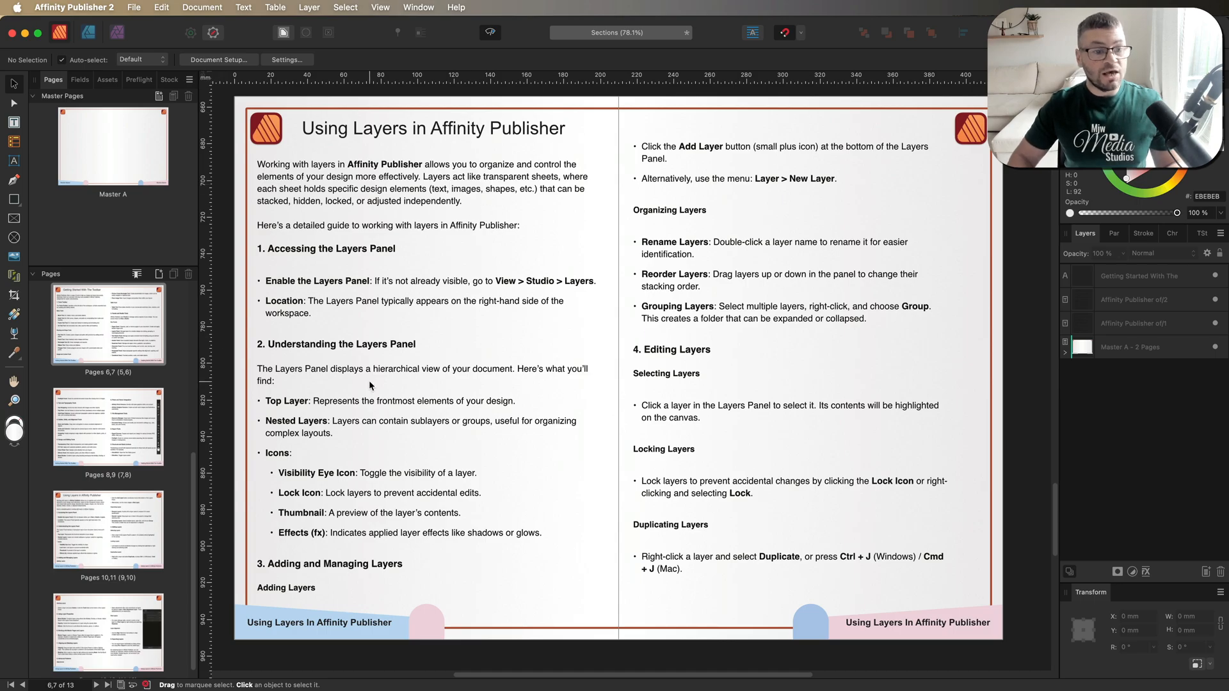
{"action": "scroll", "scroll_direction": "down", "scroll_amount": 3}
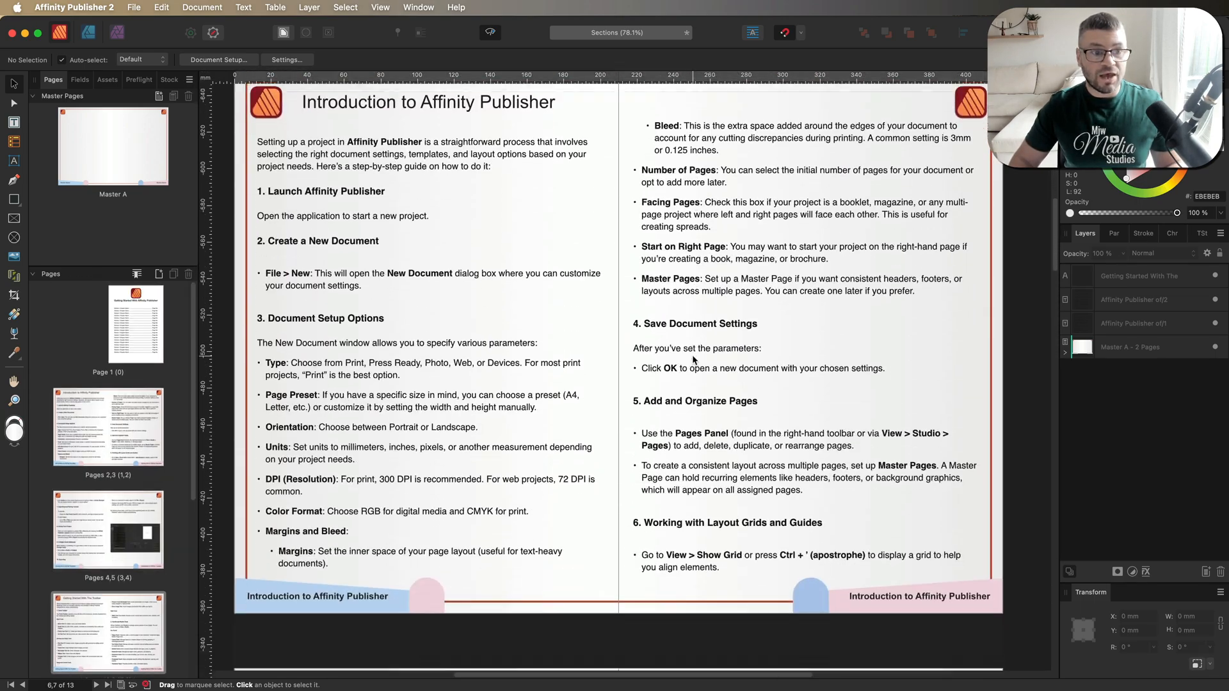
{"action": "scroll", "scroll_direction": "down", "scroll_amount": 3}
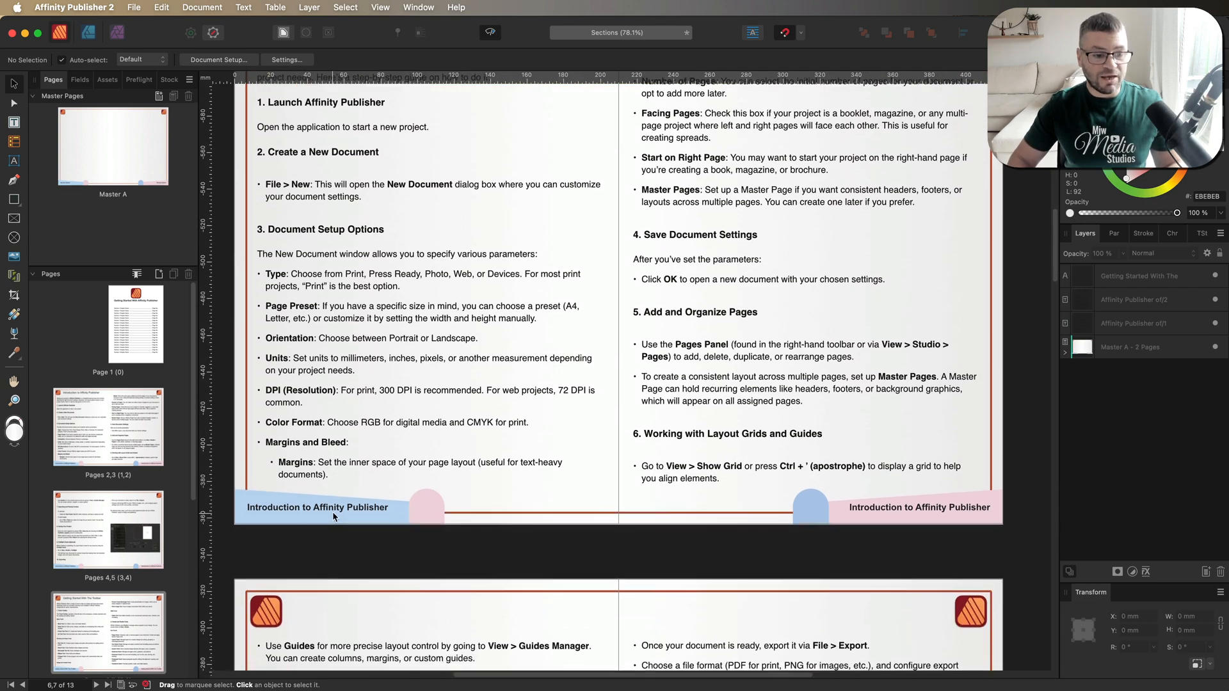
{"action": "scroll", "scroll_direction": "down", "scroll_amount": 3}
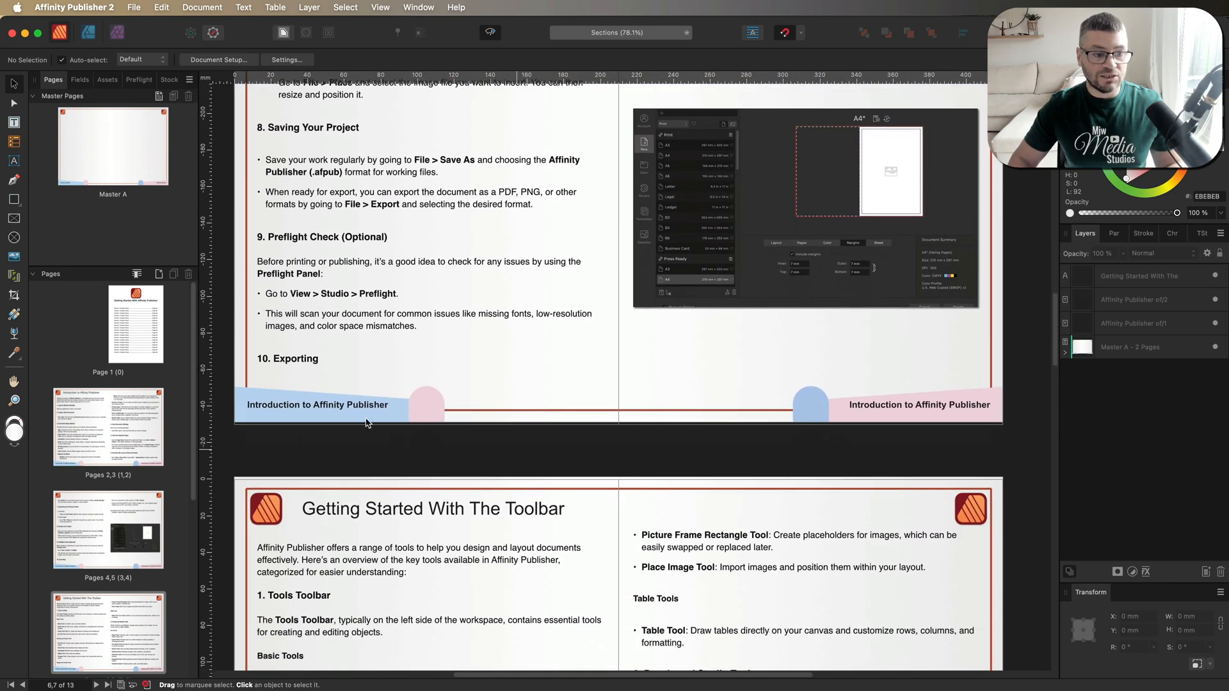
{"action": "scroll", "scroll_direction": "down", "scroll_amount": 3}
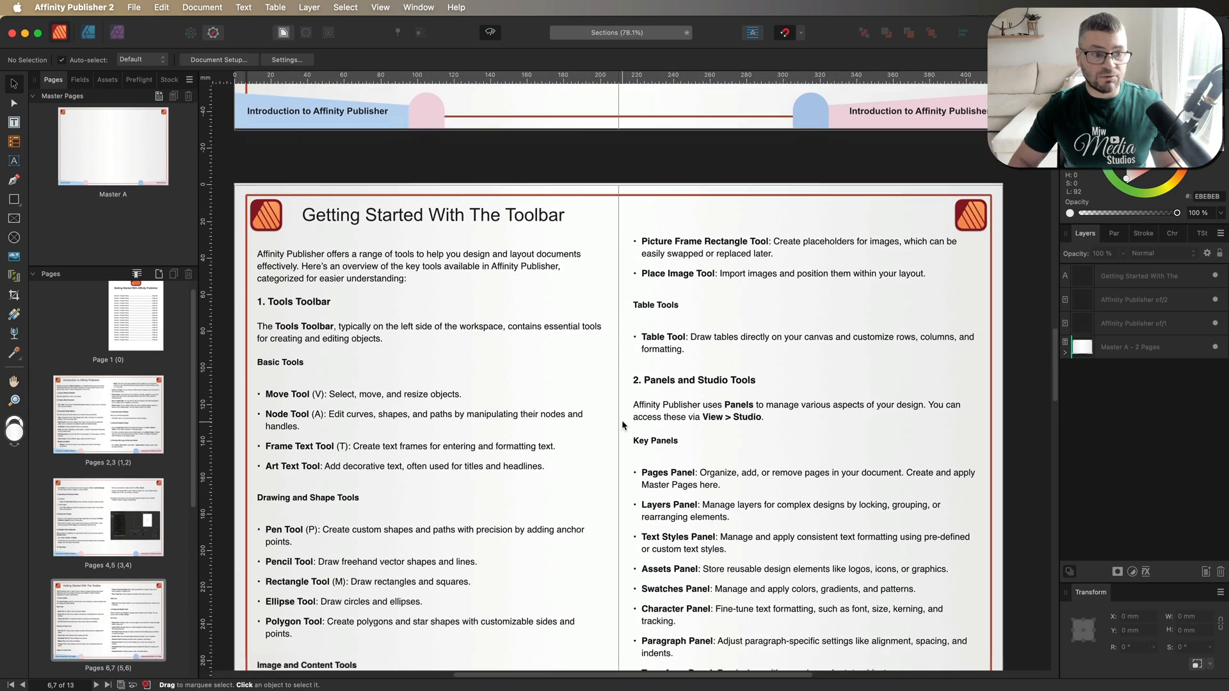
{"action": "scroll", "scroll_direction": "down", "scroll_amount": 3}
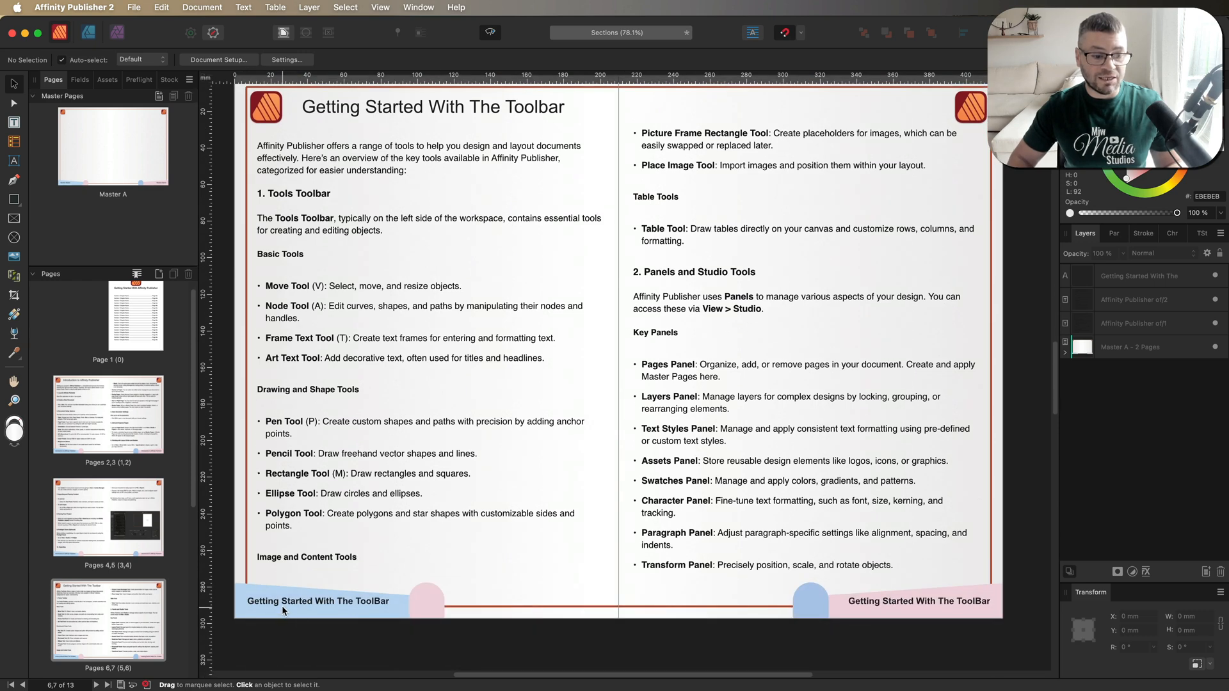
{"action": "scroll", "scroll_direction": "down", "scroll_amount": 3}
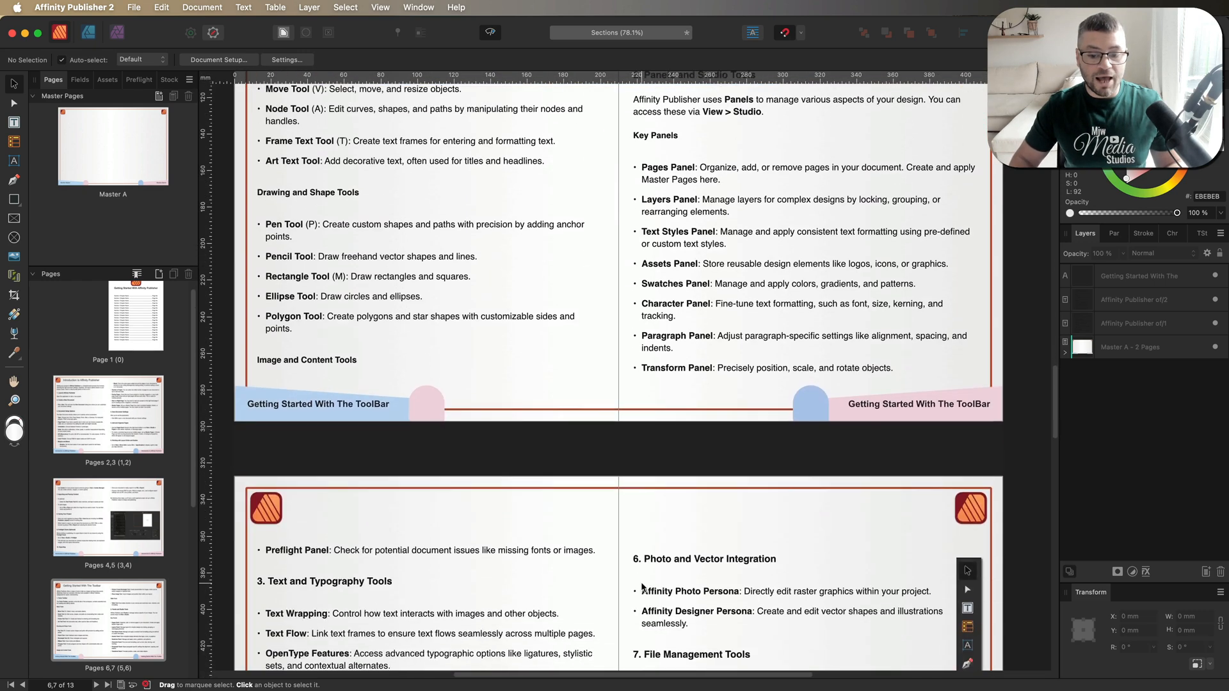
{"action": "scroll", "scroll_direction": "down", "scroll_amount": 3}
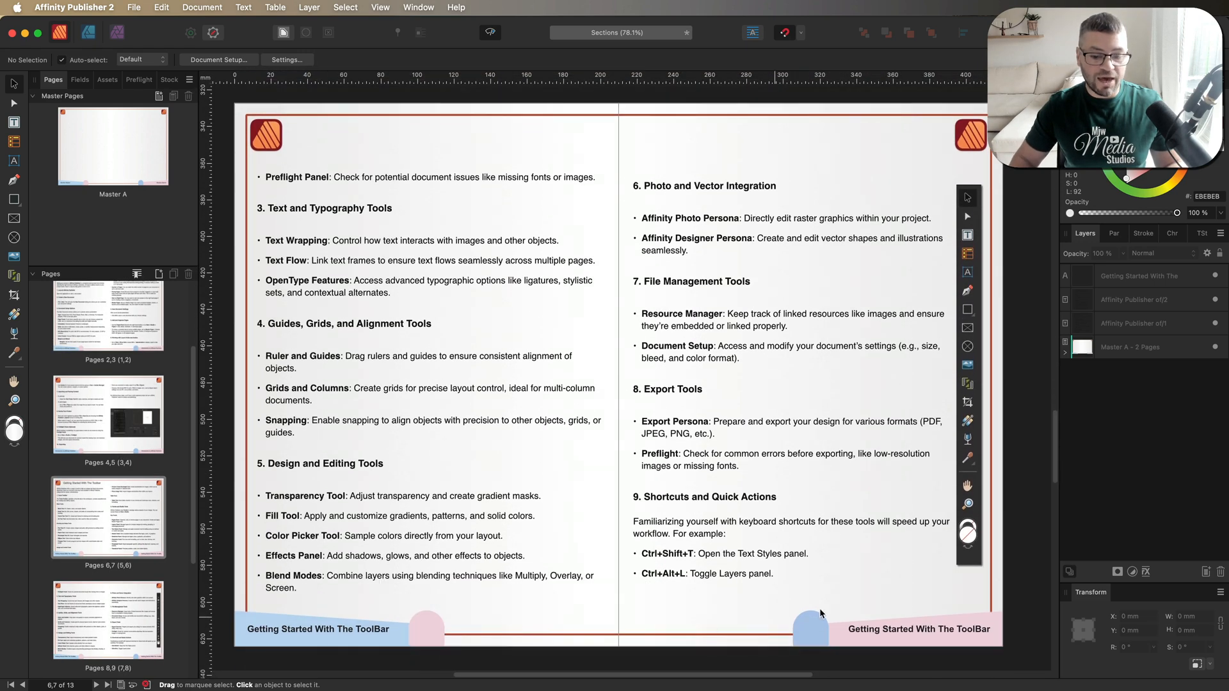
{"action": "scroll", "scroll_direction": "down", "scroll_amount": 3}
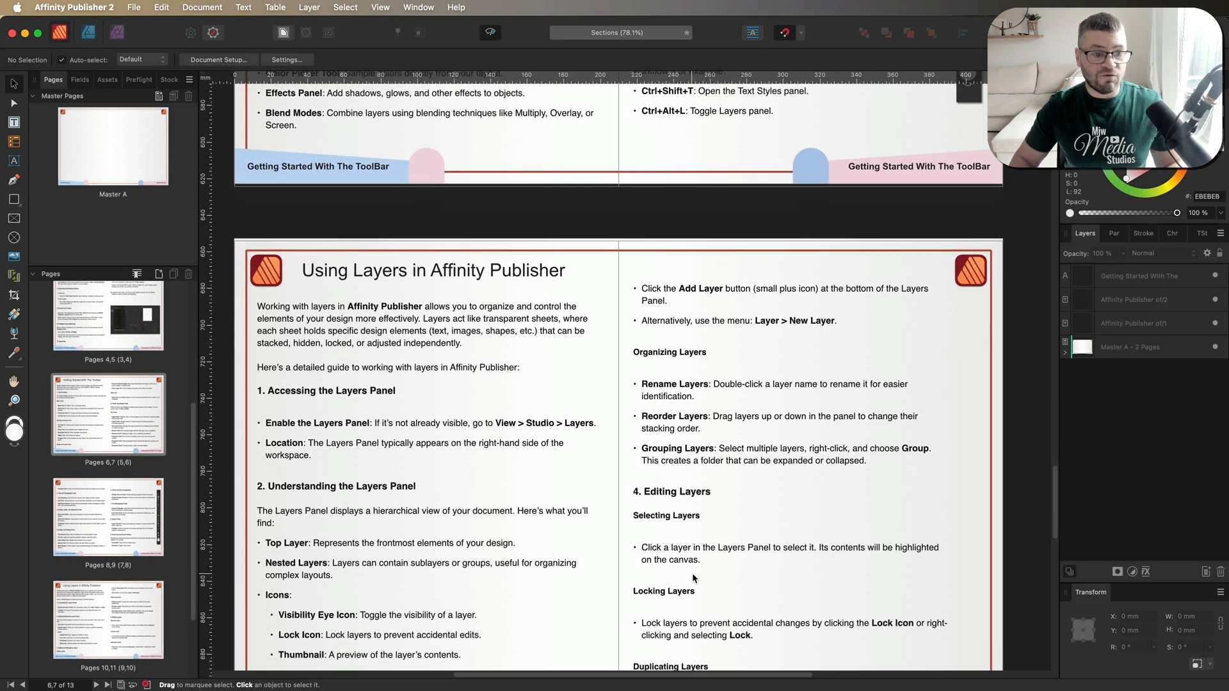
{"action": "scroll", "scroll_direction": "down", "scroll_amount": 3}
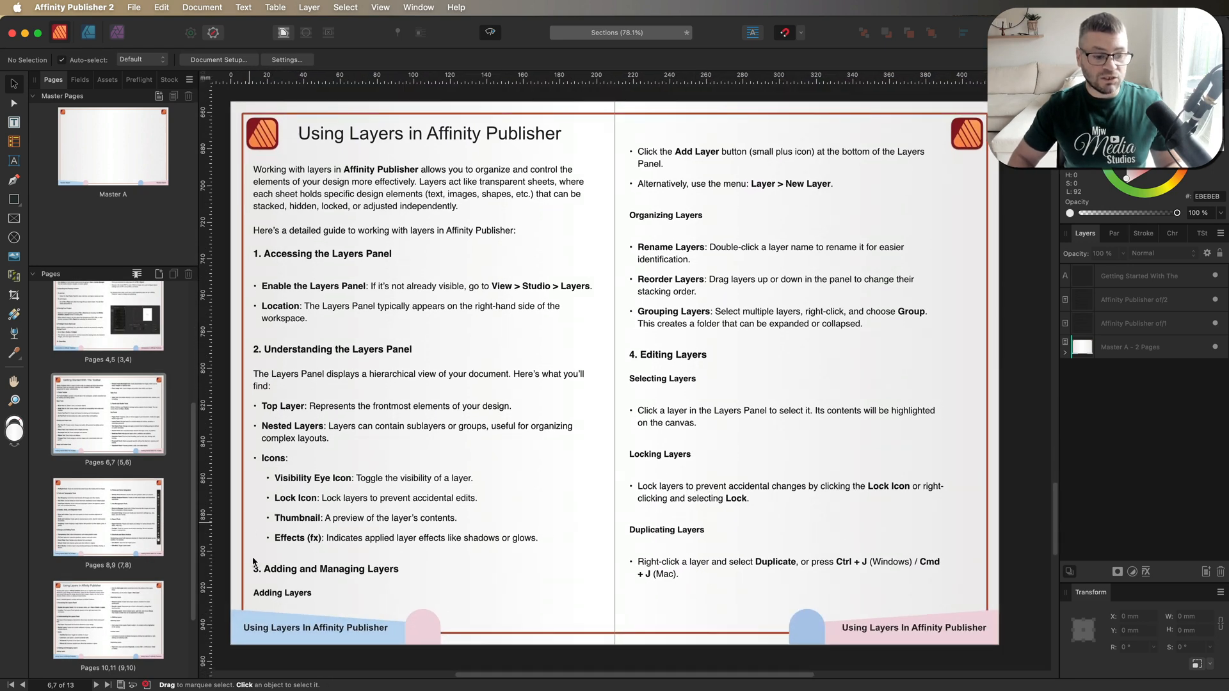
{"action": "scroll", "scroll_direction": "down", "scroll_amount": 3}
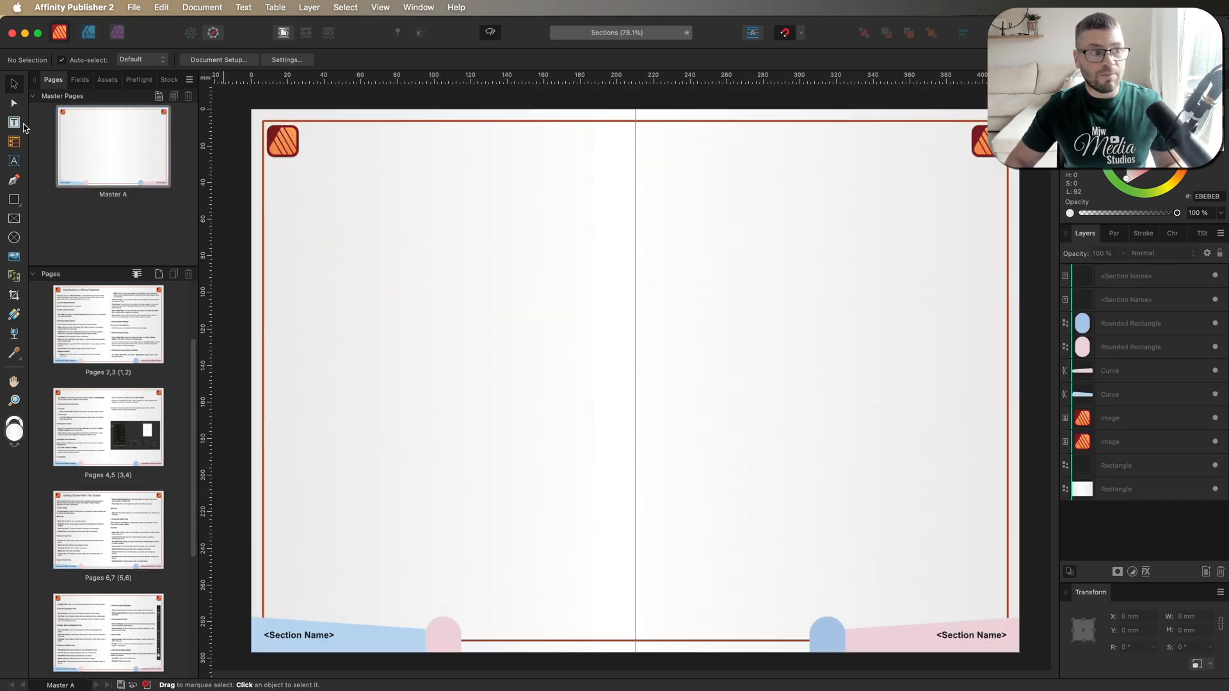
Draw a text frame over the left footer's pink circle and insert a Page Number field
{"action": "left_click", "coordinate": [13, 123]}
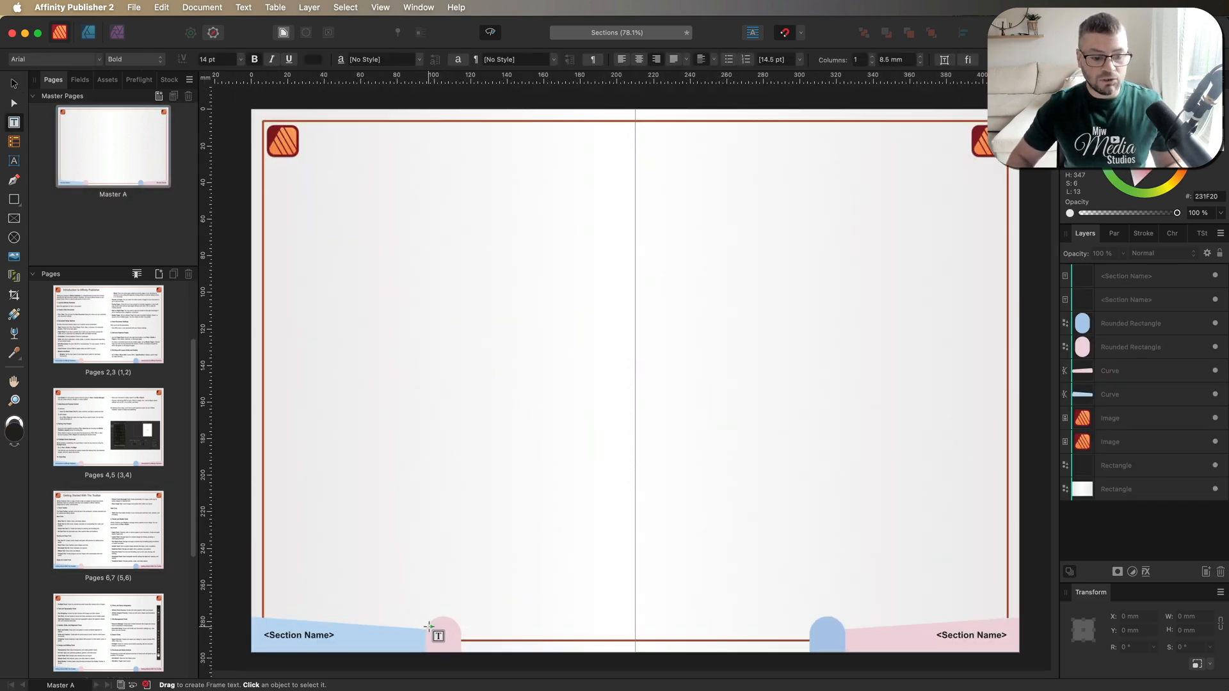
{"action": "left_click_drag", "start_coordinate": [438, 635], "coordinate": [453, 647]}
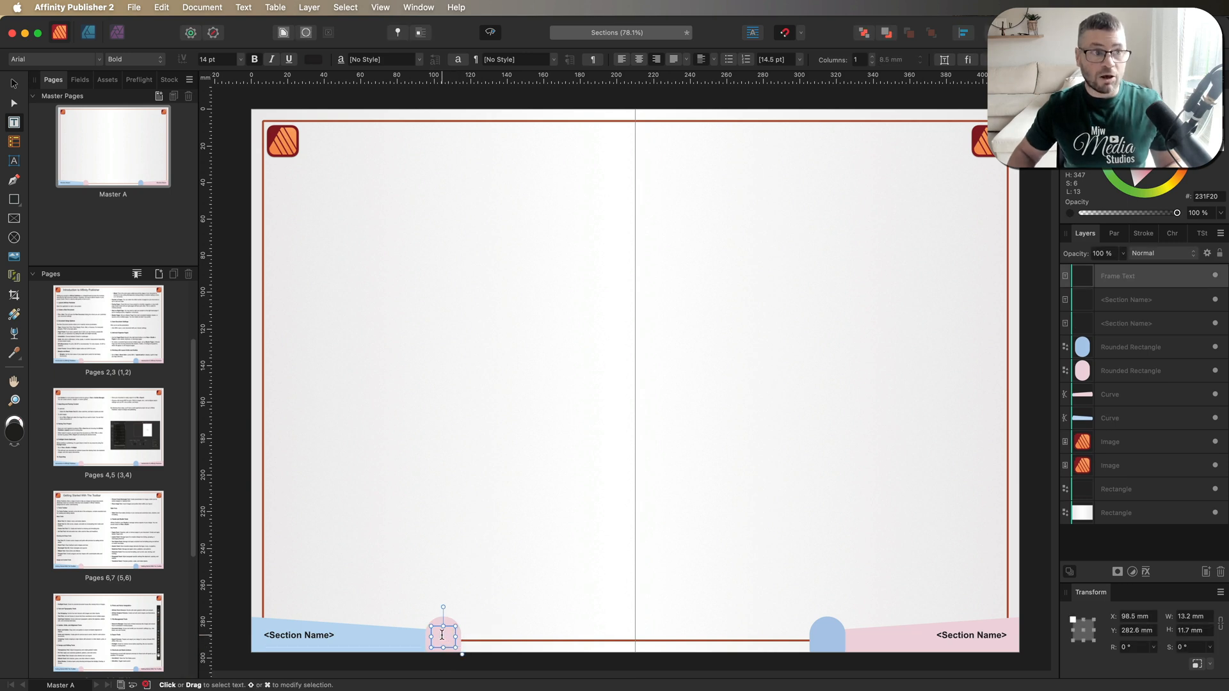
{"action": "left_click", "coordinate": [243, 7]}
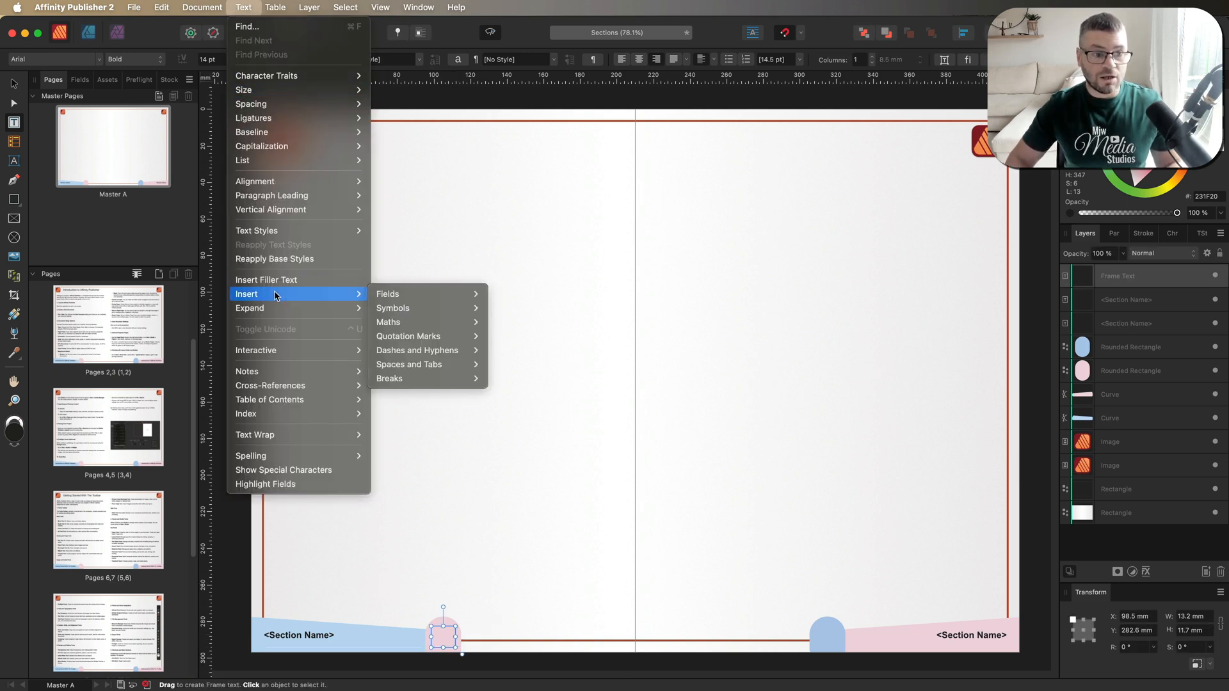
{"action": "left_click", "coordinate": [388, 293]}
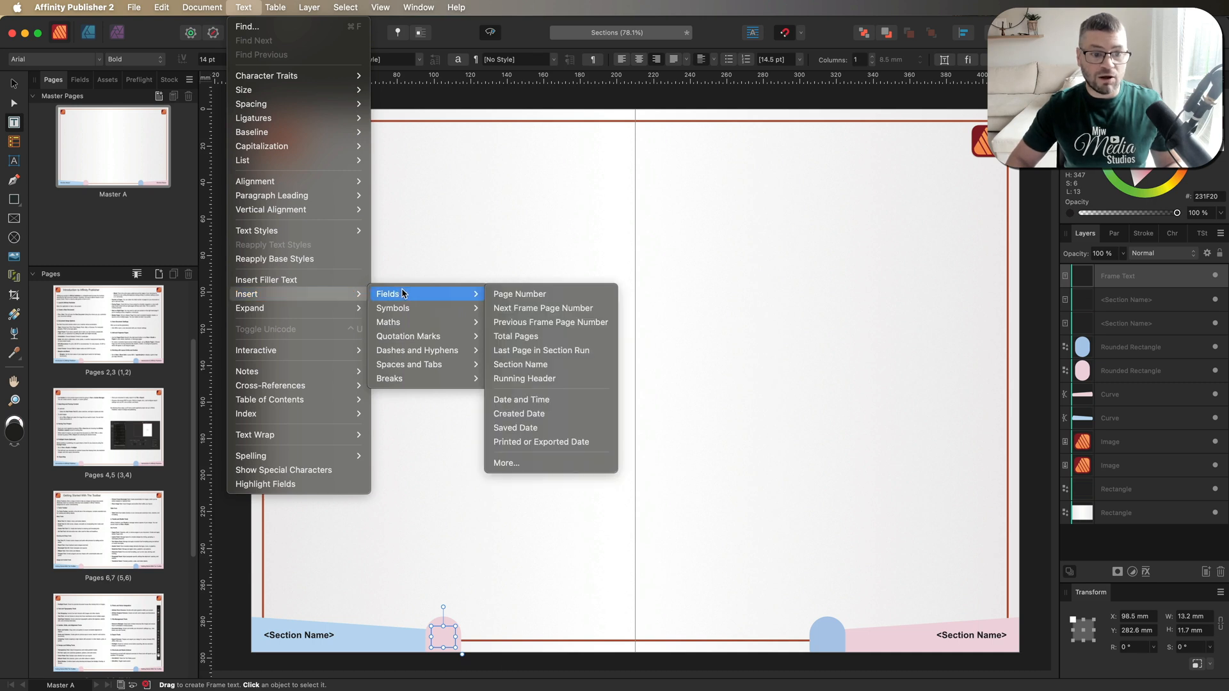
{"action": "left_click", "coordinate": [519, 293]}
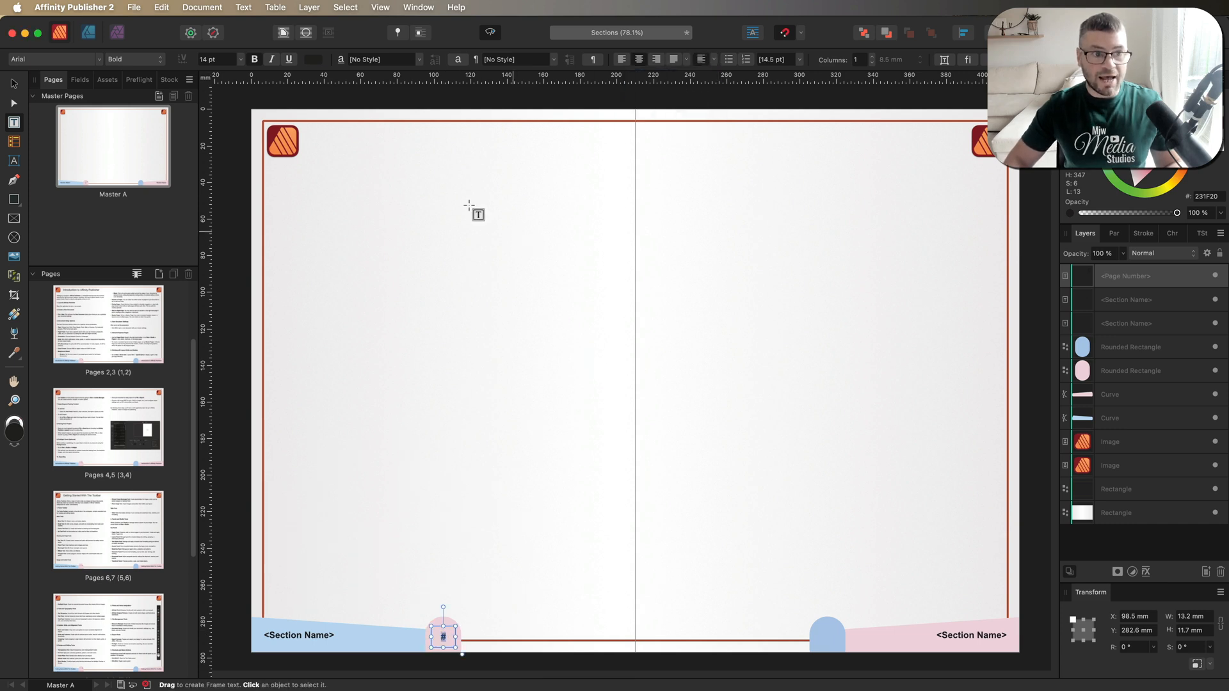
Set the page number to 18 pt and duplicate it onto the right footer's blue circle
{"action": "left_click", "coordinate": [238, 58]}
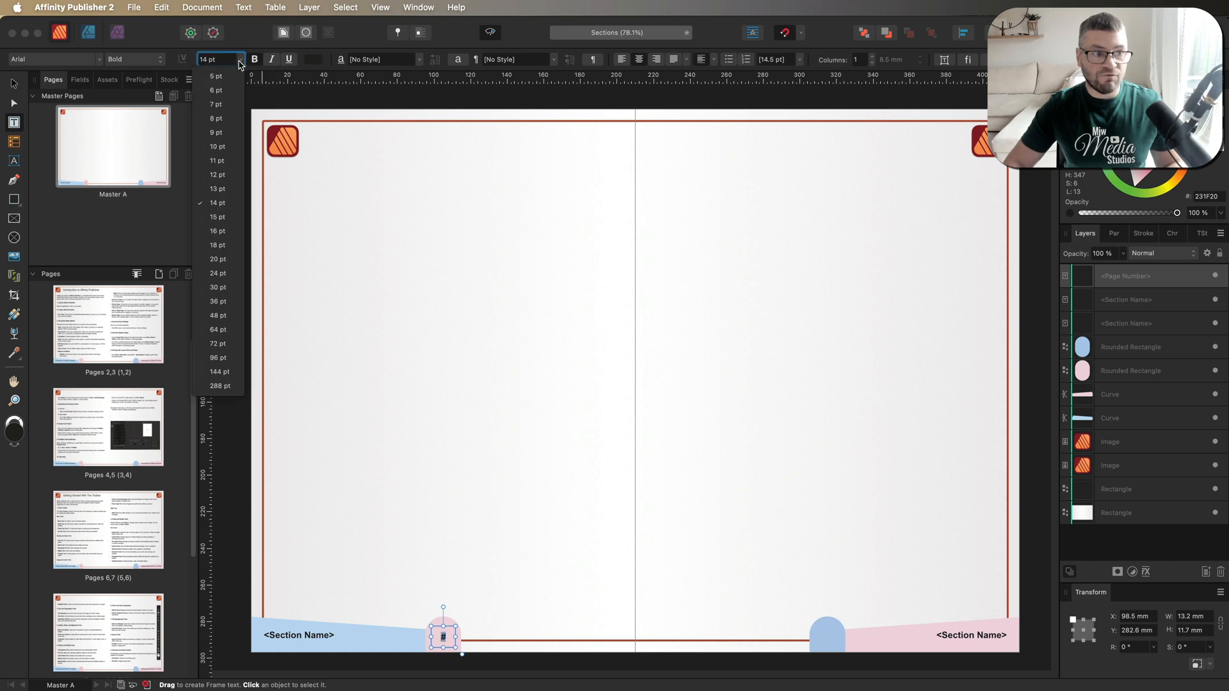
{"action": "mouse_move", "coordinate": [218, 244]}
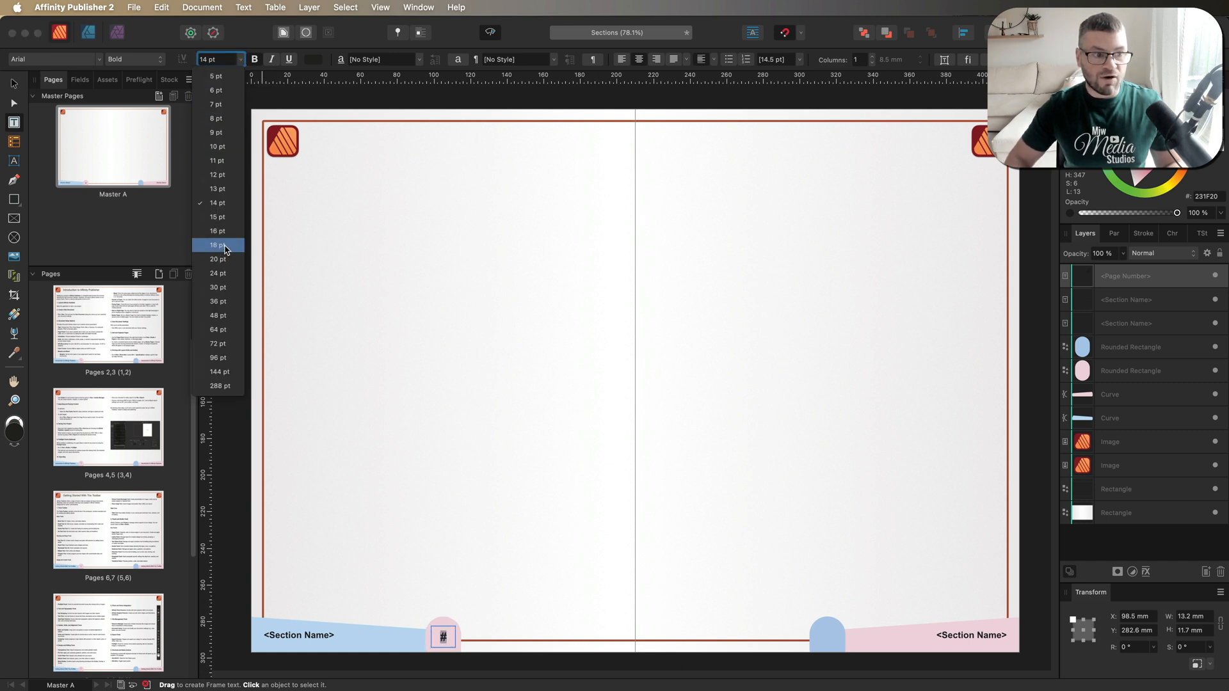
{"action": "left_click", "coordinate": [217, 245]}
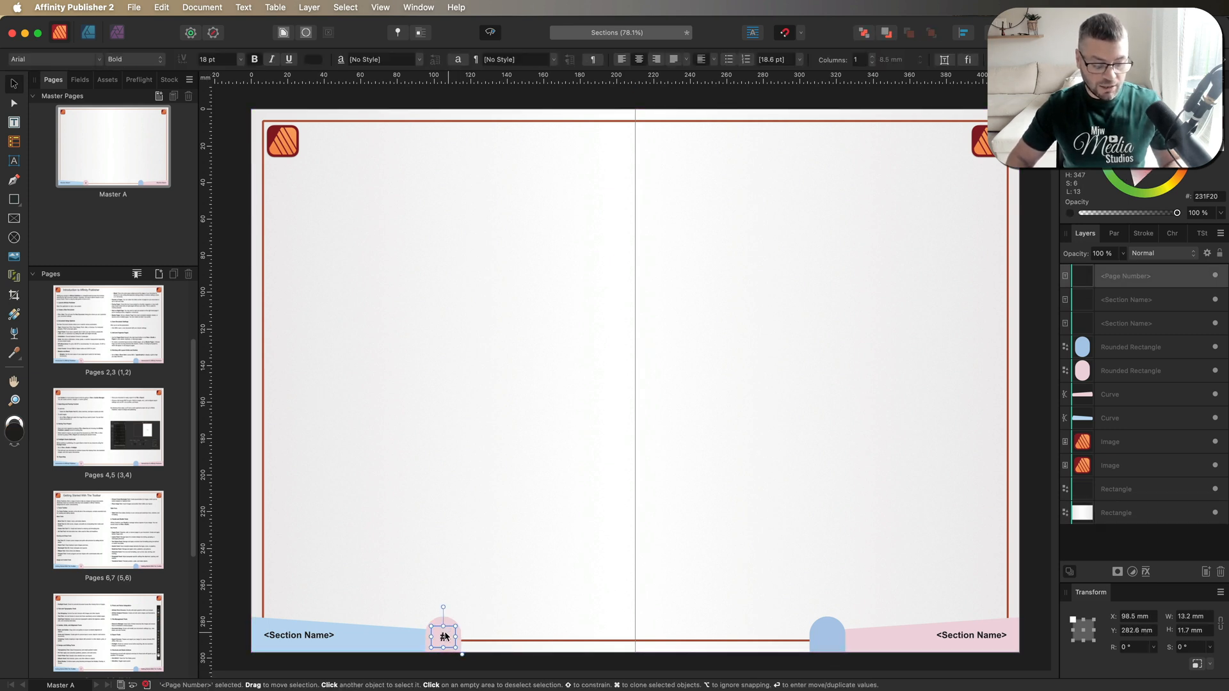
{"action": "left_click_drag", "start_coordinate": [443, 635], "coordinate": [837, 635]}
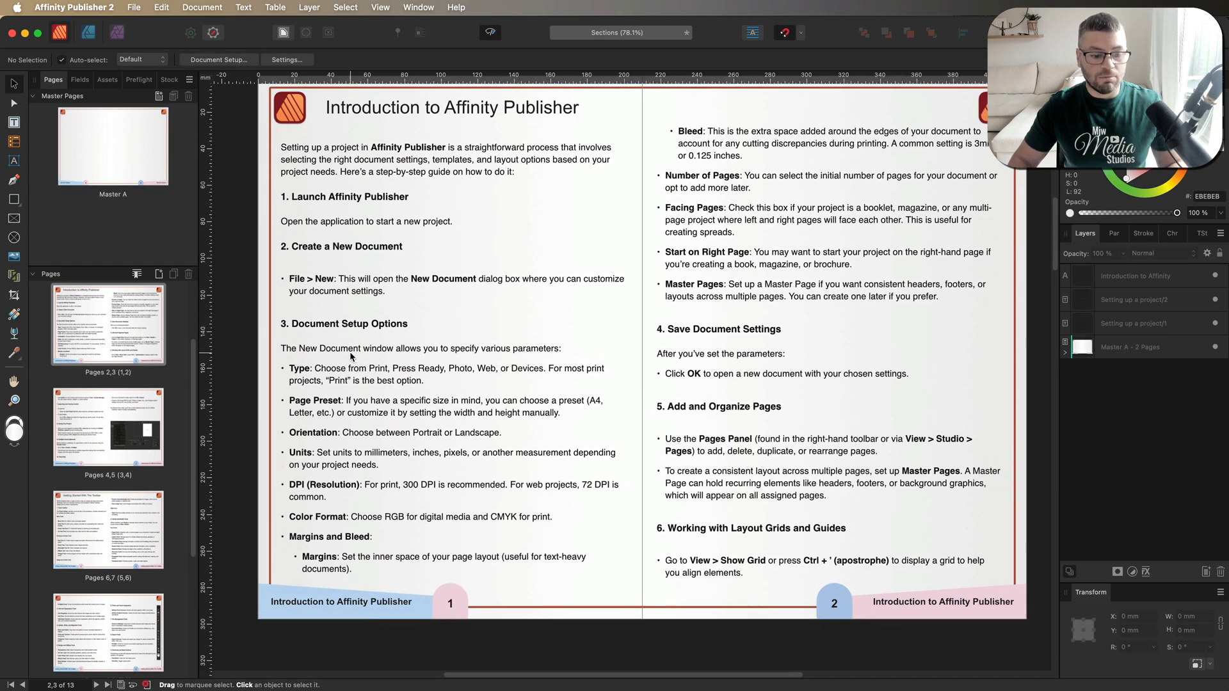
Scroll through the spreads to check the footer page numbers 1 to 4
{"action": "scroll", "scroll_direction": "down", "scroll_amount": 3}
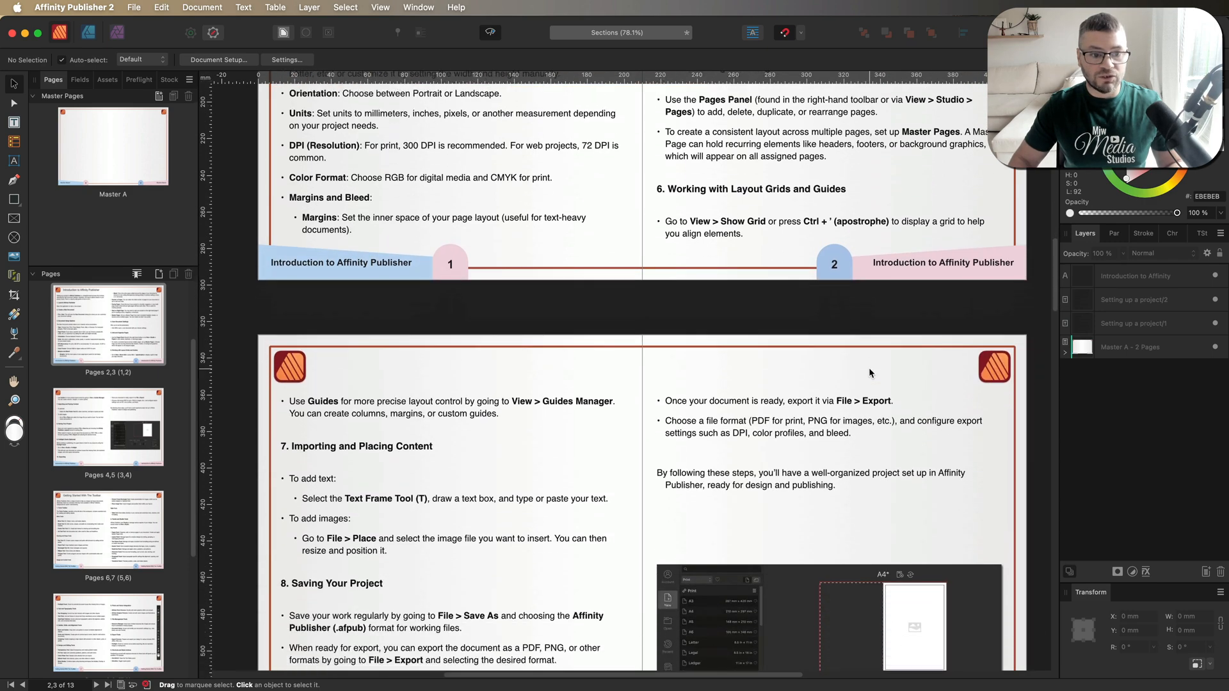
{"action": "scroll", "scroll_direction": "down", "scroll_amount": 3}
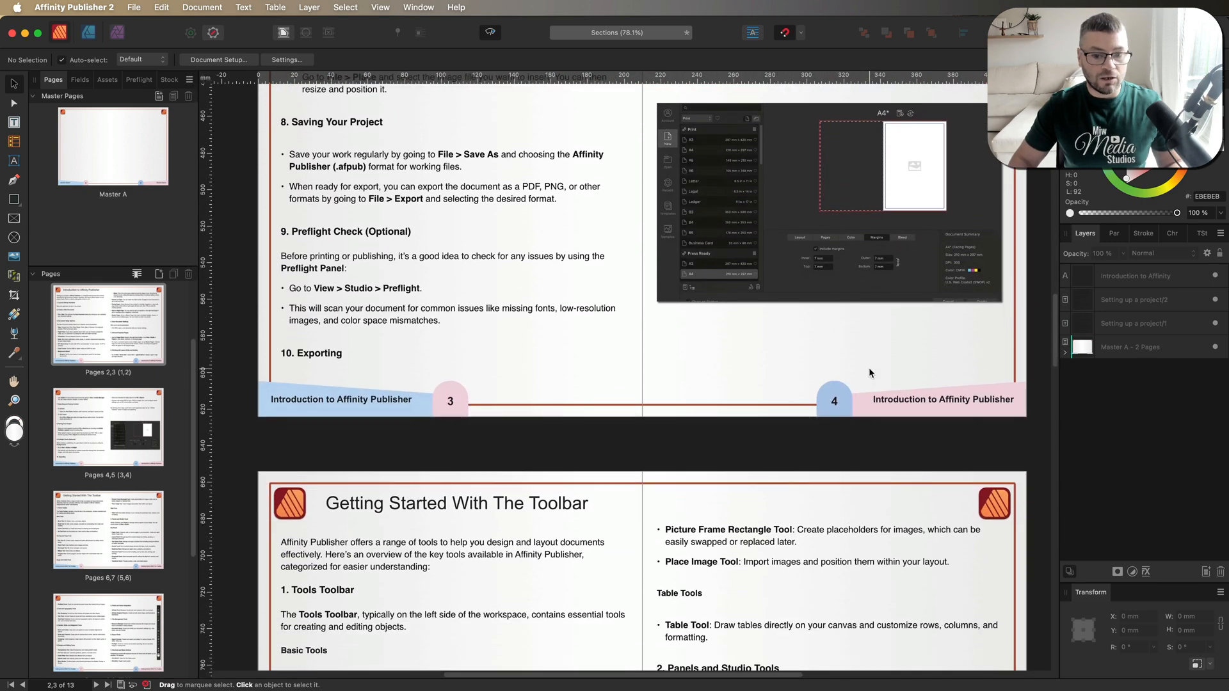
{"action": "scroll", "scroll_direction": "down", "scroll_amount": 3}
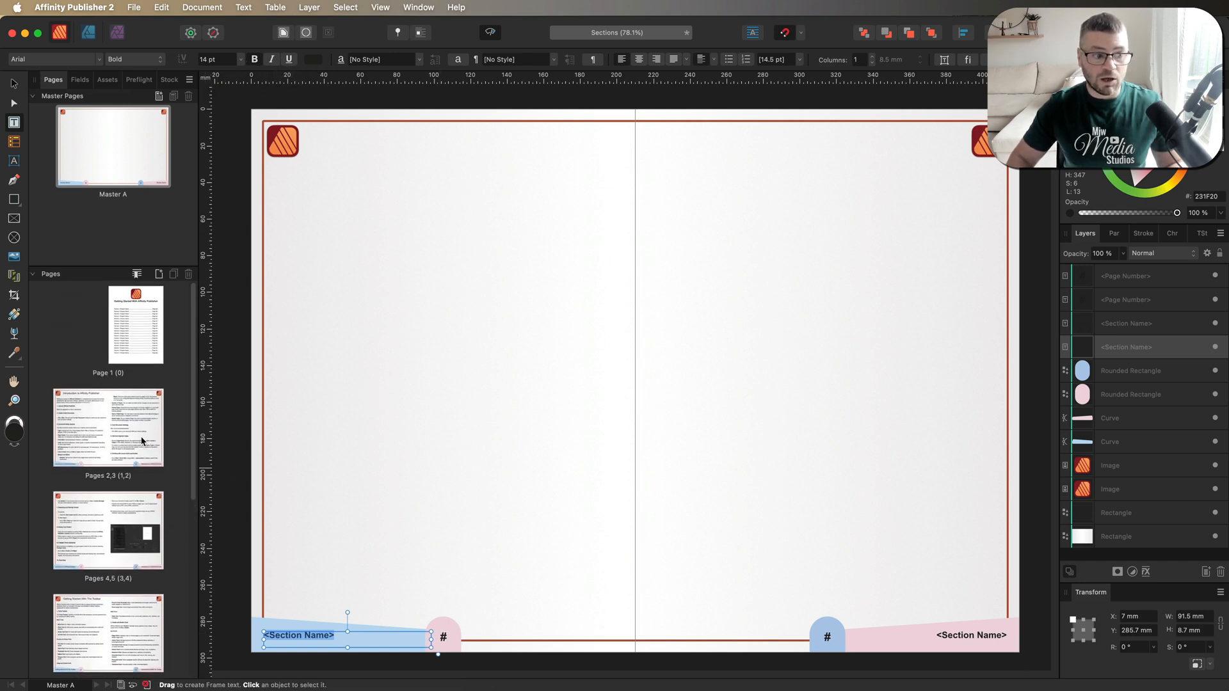
Display the Pages 2,3 Introduction spread from the Pages panel
{"action": "double_click", "coordinate": [108, 425]}
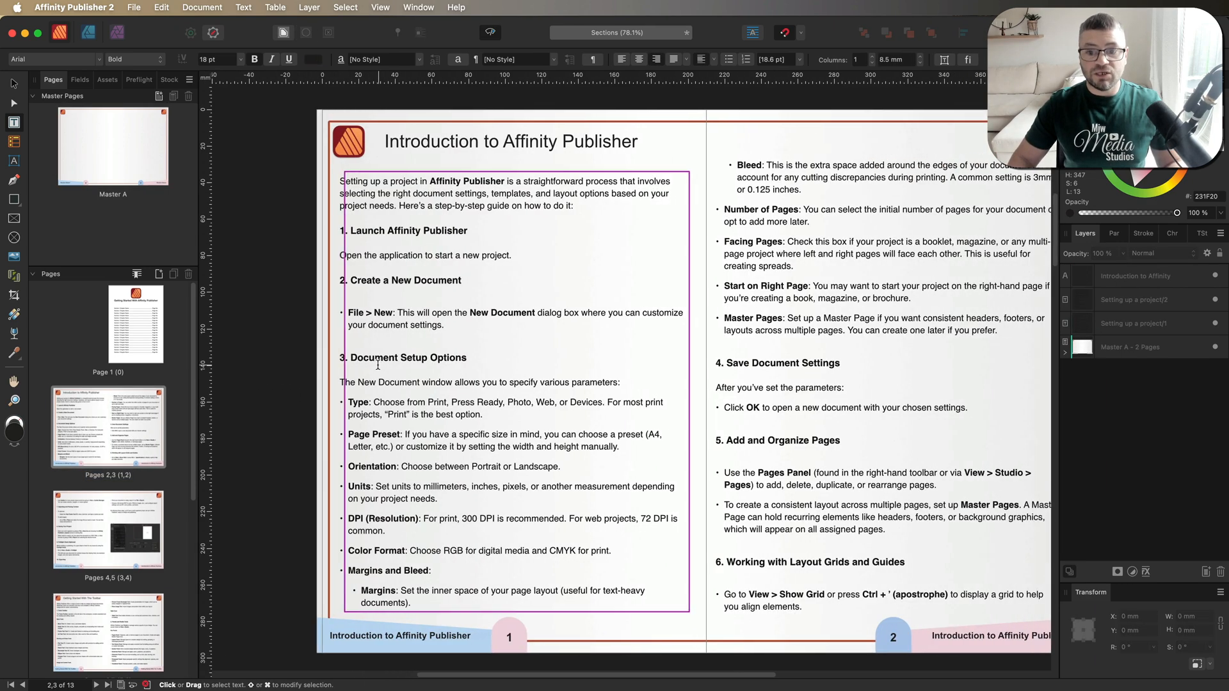